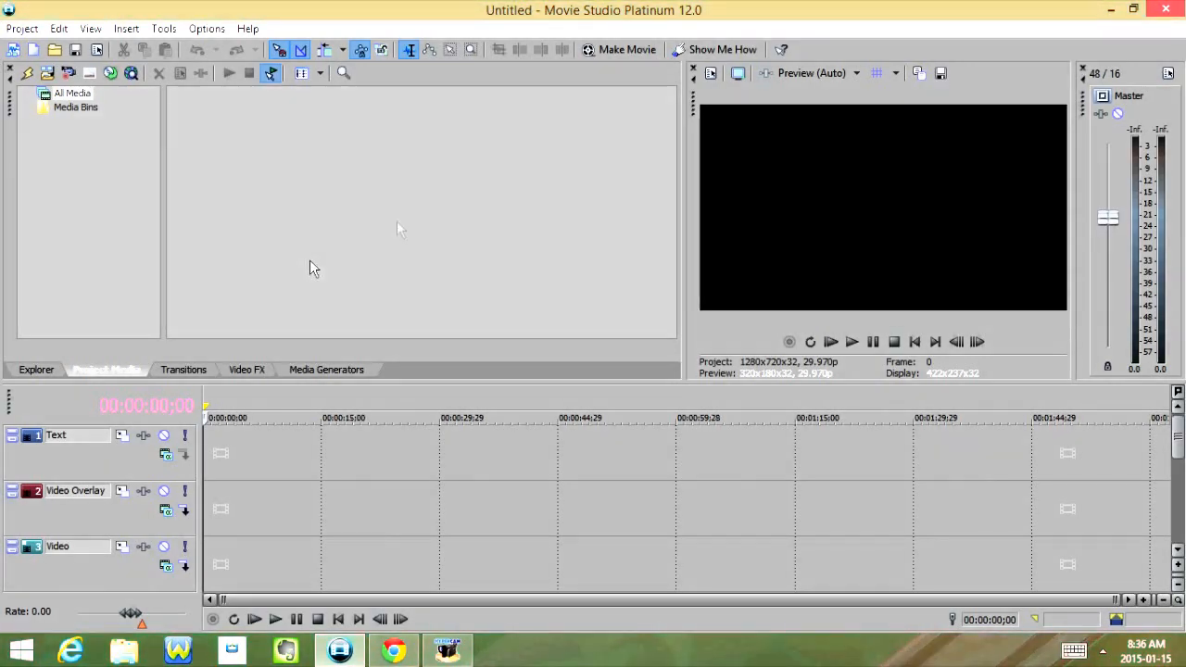
# - Add the Action Flip preset from Media Generators' Titles & Text to the Text track
pyautogui.click(326, 369)
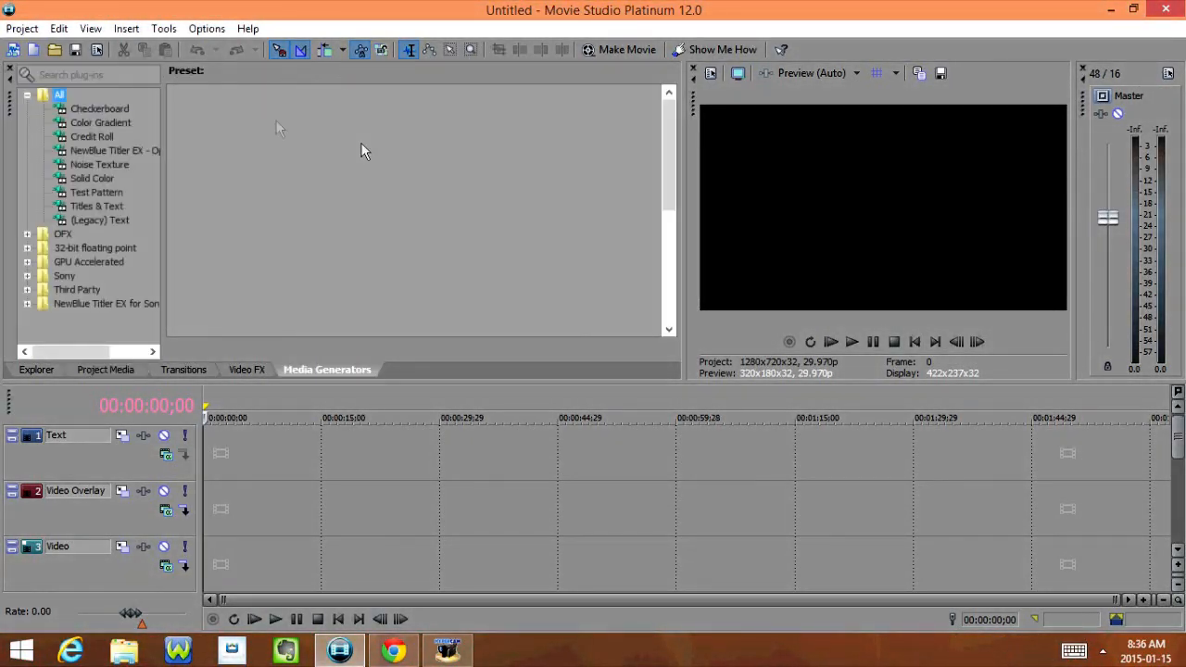
pyautogui.click(96, 206)
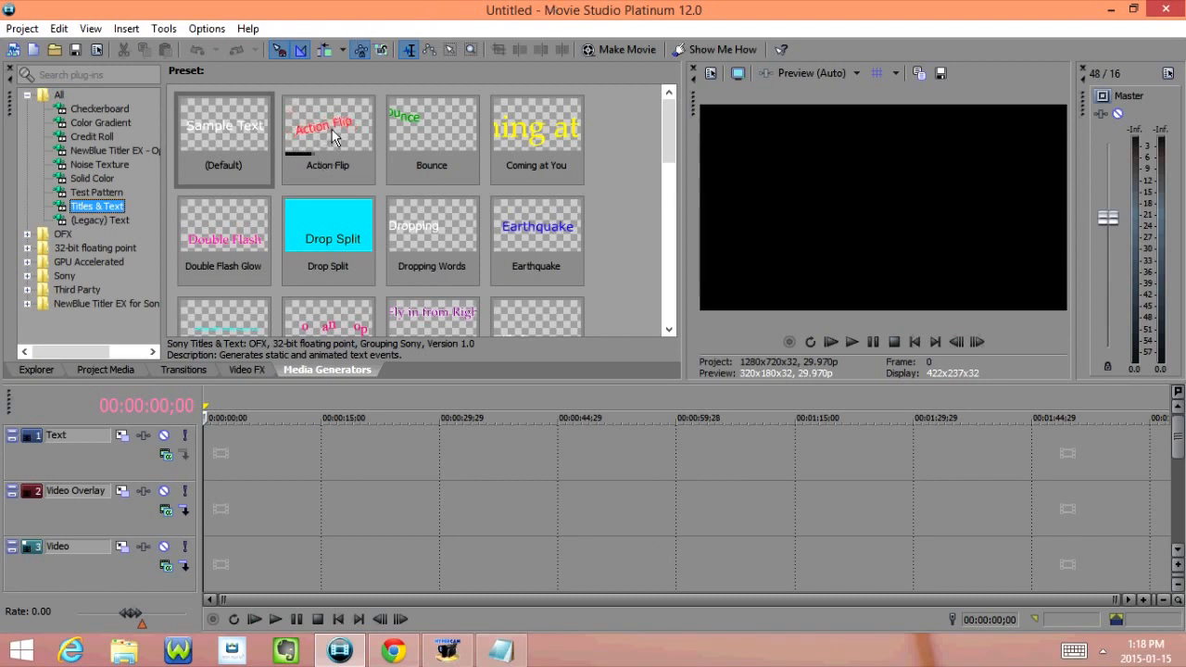
pyautogui.click(327, 139)
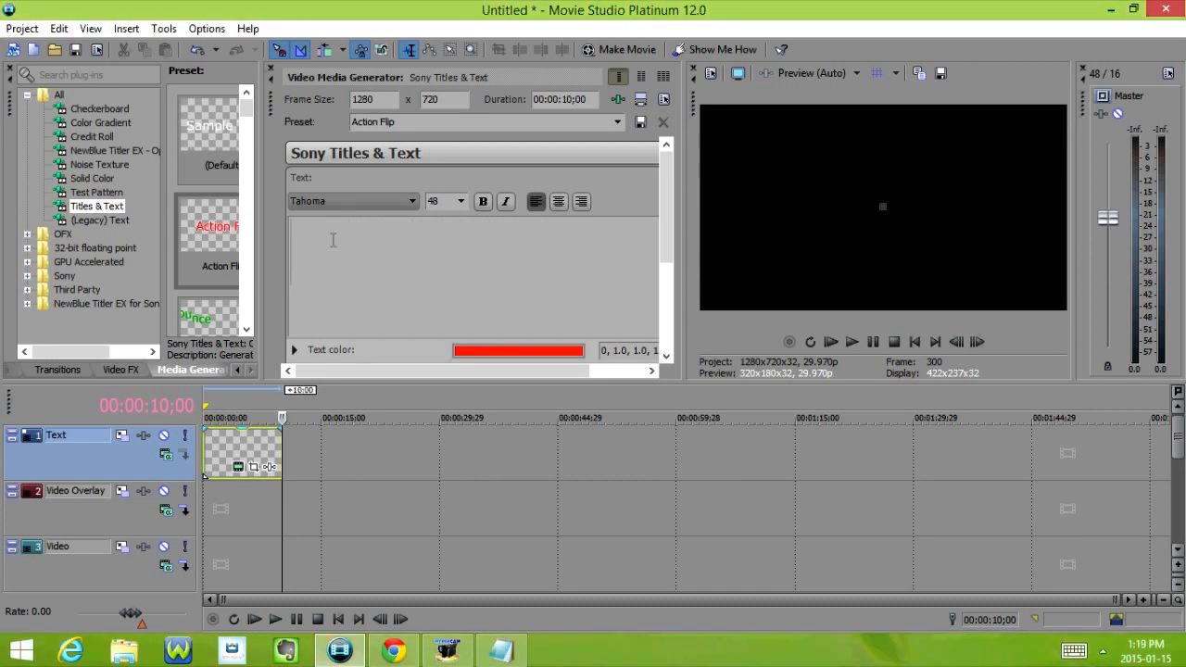
# - Enter 'Demo Video' as the title text and centre it
pyautogui.write('Demo V')
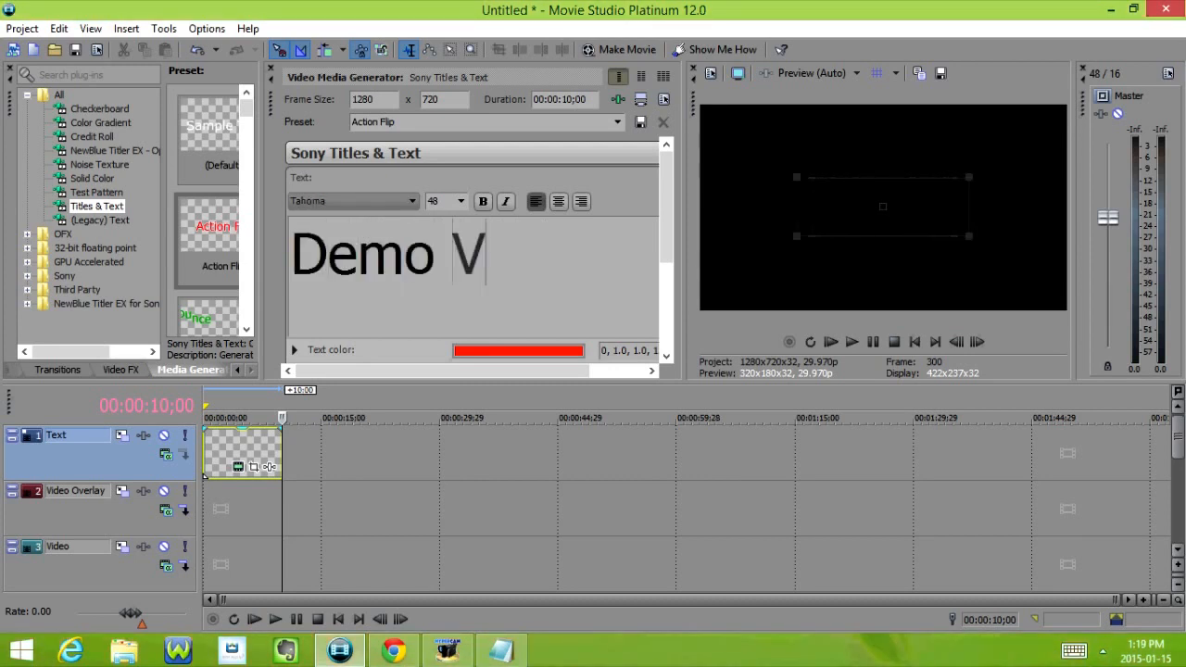
pyautogui.write('ideo')
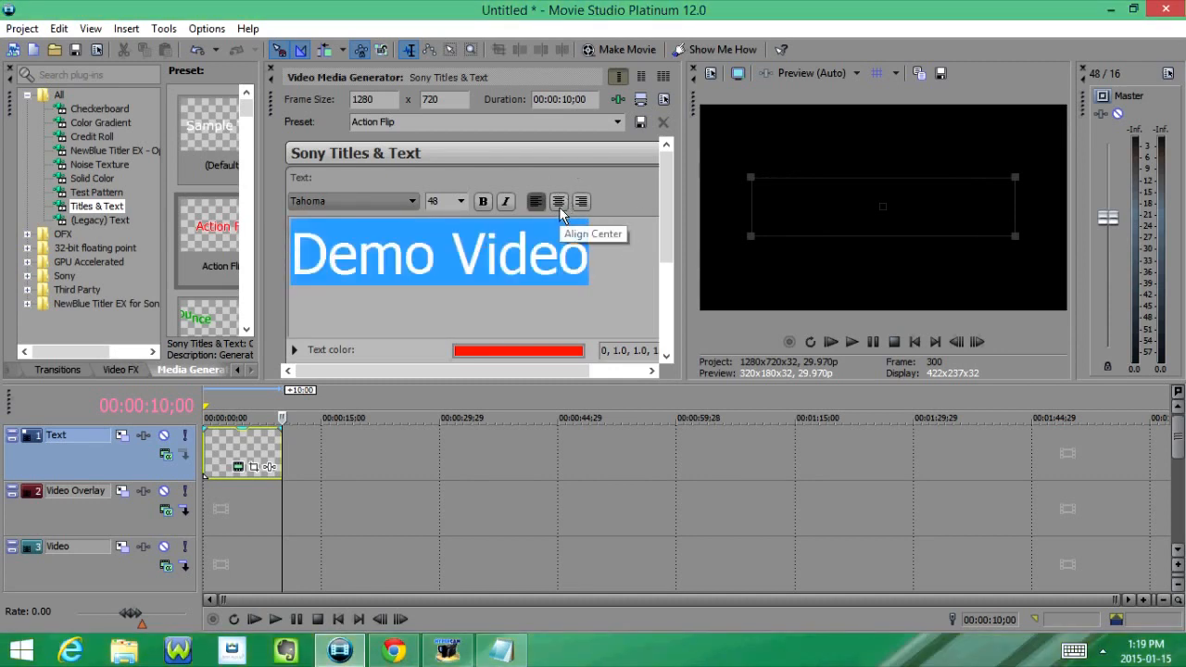
pyautogui.click(462, 201)
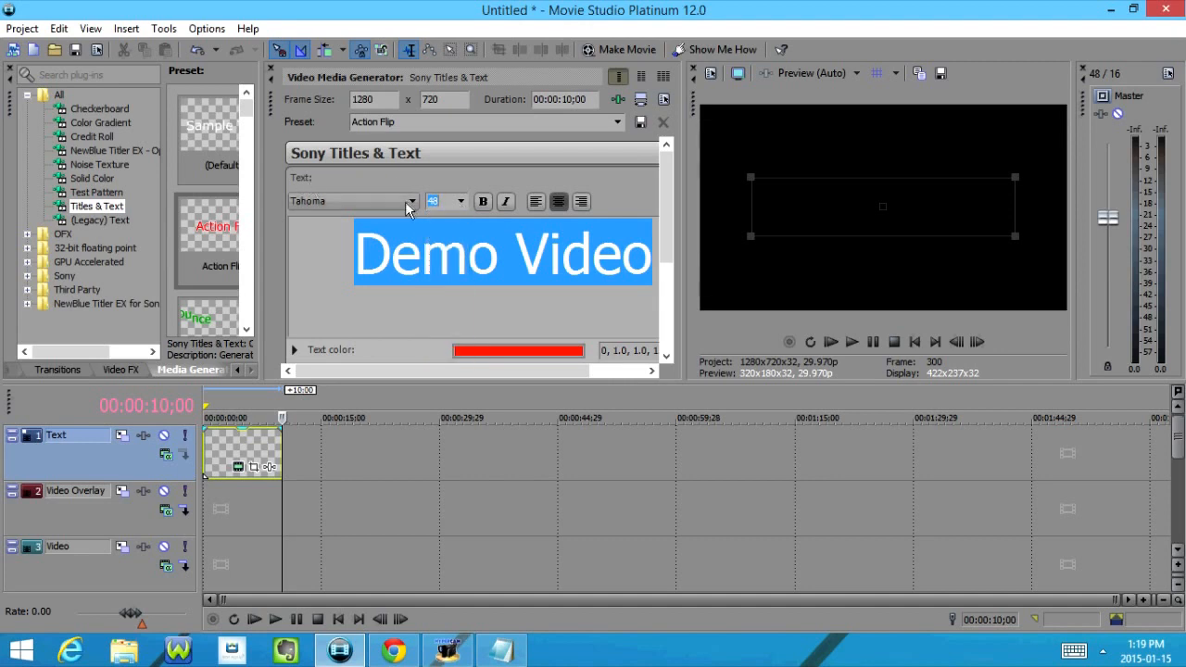
# - Set the title font to Sitka Text and change its colour from red to green
pyautogui.click(410, 201)
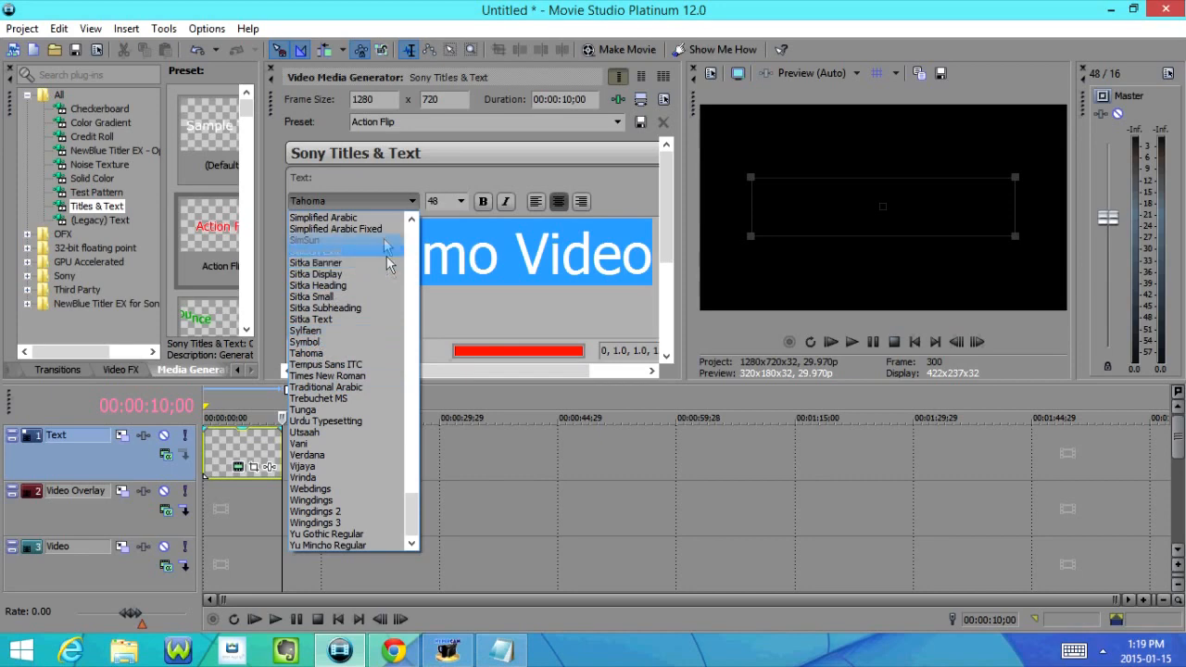
pyautogui.click(309, 319)
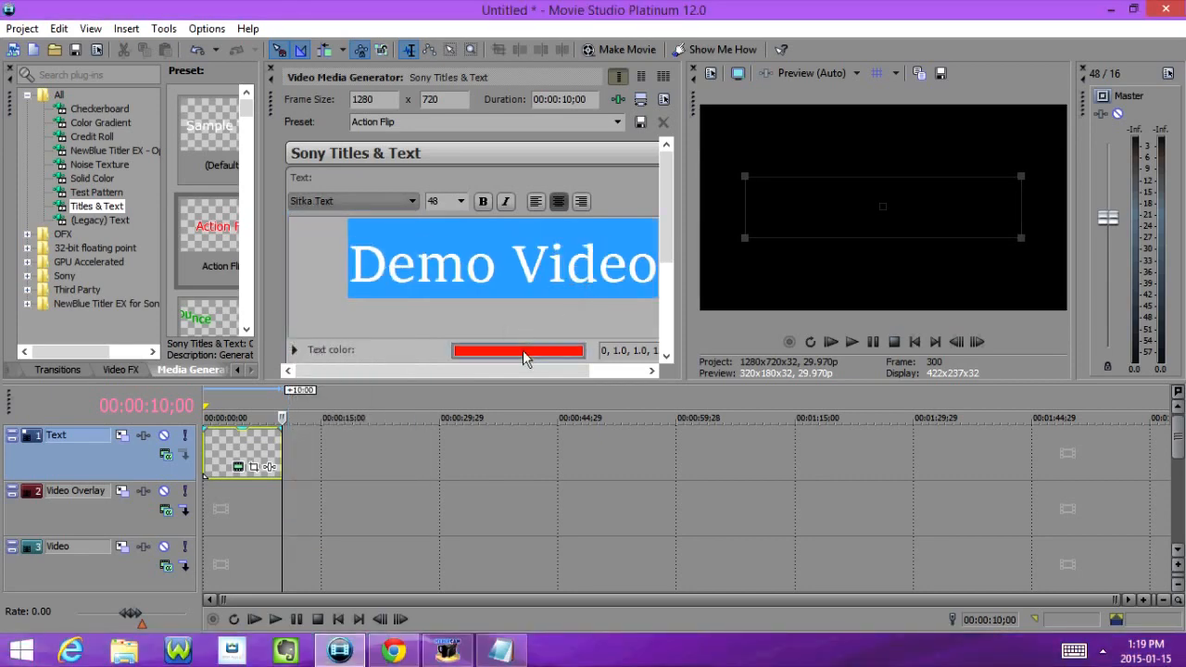
pyautogui.click(519, 349)
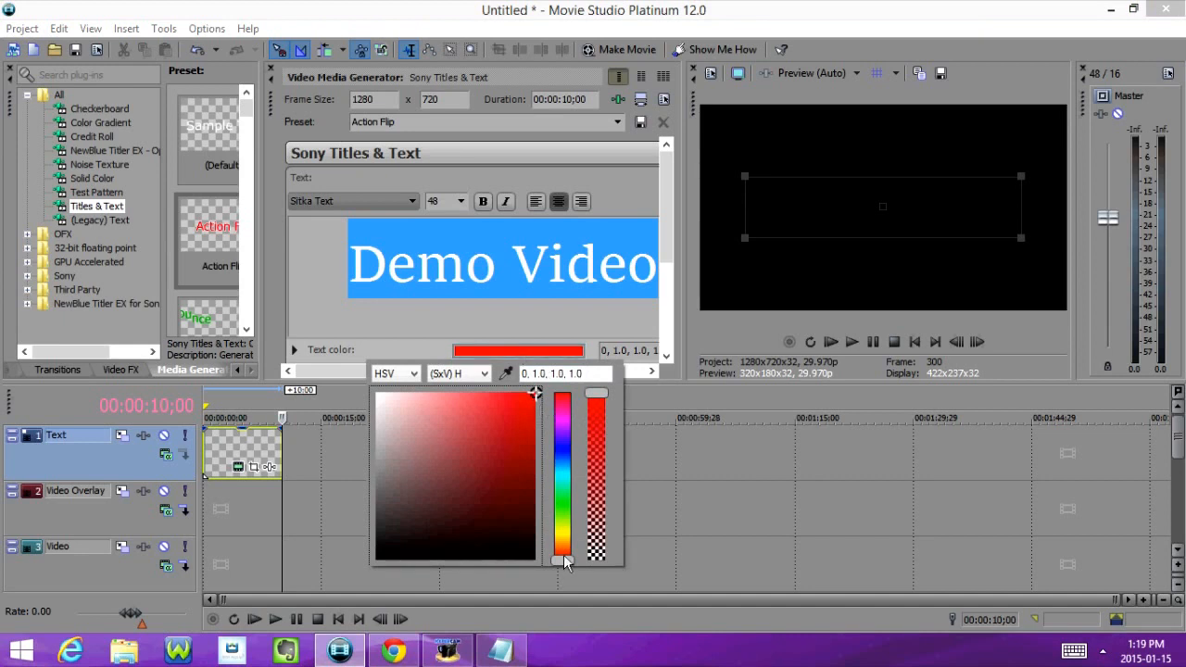
pyautogui.moveTo(564, 561); pyautogui.dragTo(564, 487)
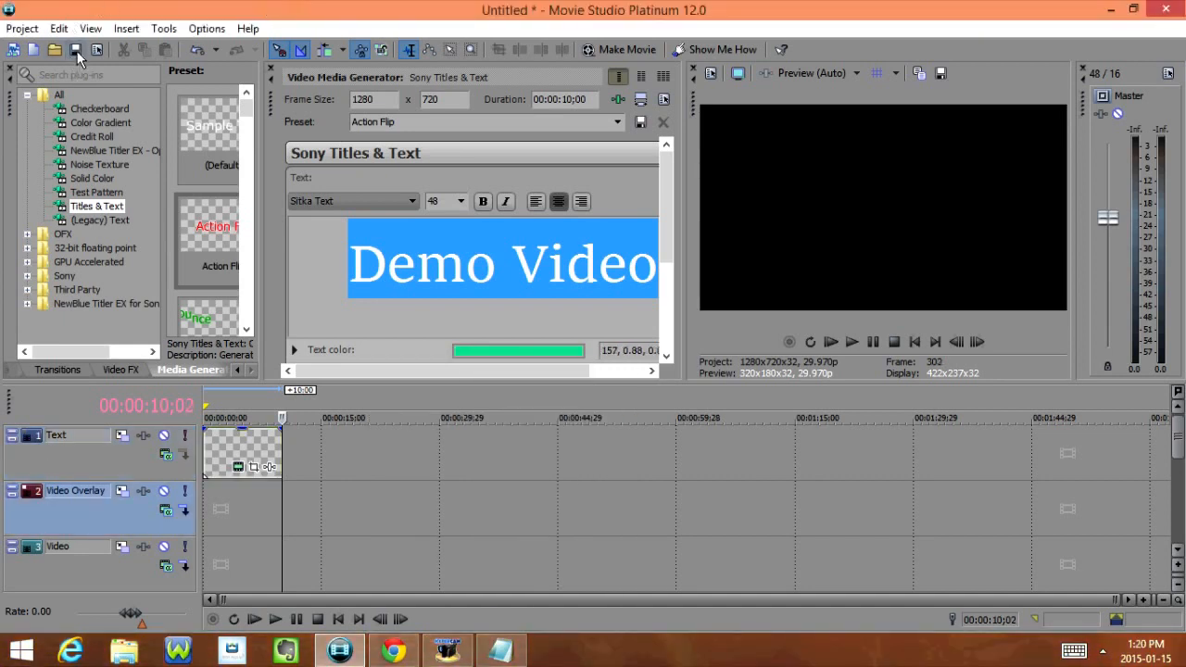
# - Save the project as Demo Video.vf in the Projects folder
pyautogui.click(76, 49)
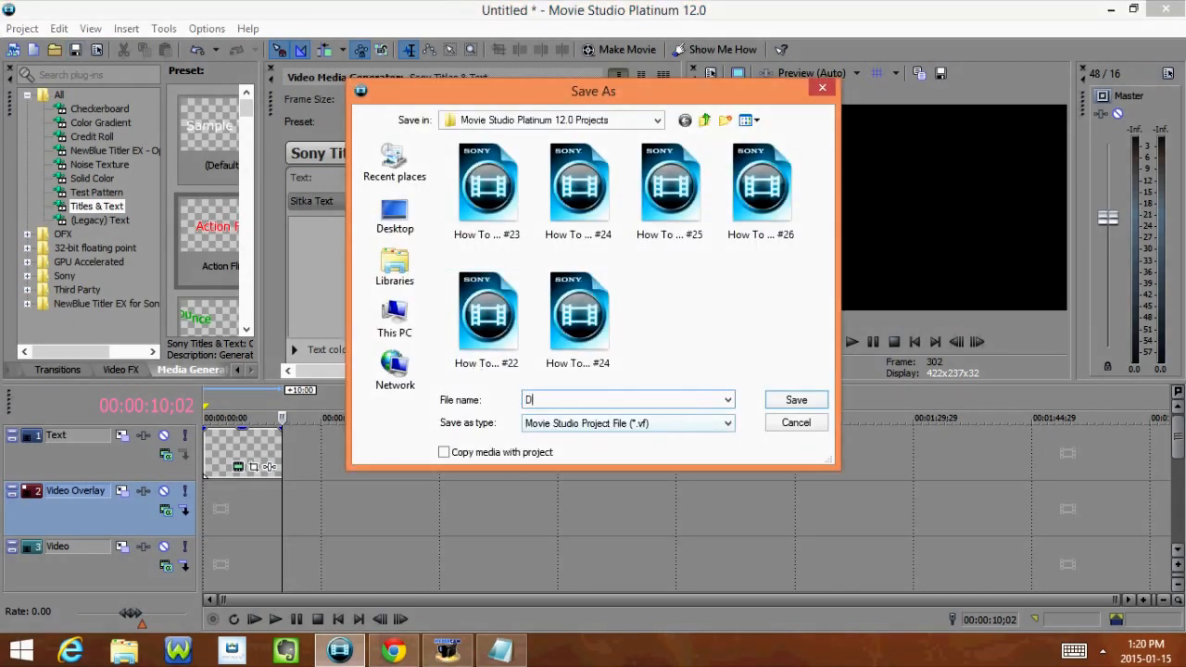
pyautogui.write('emo')
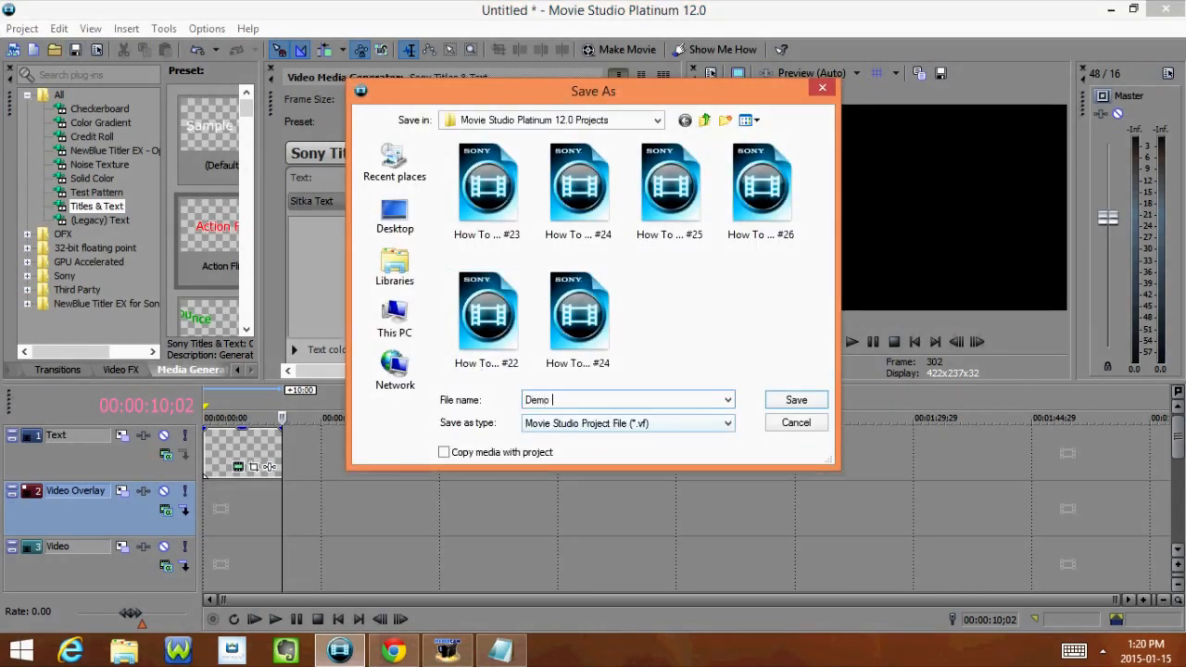
pyautogui.write('Video')
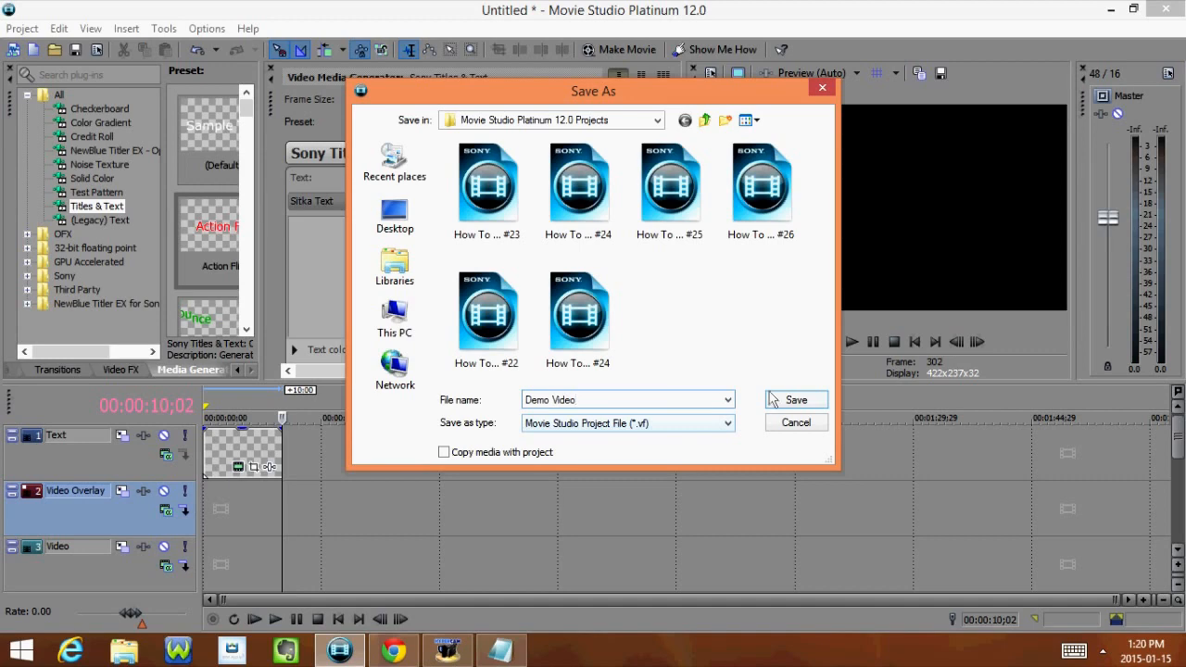
pyautogui.click(795, 399)
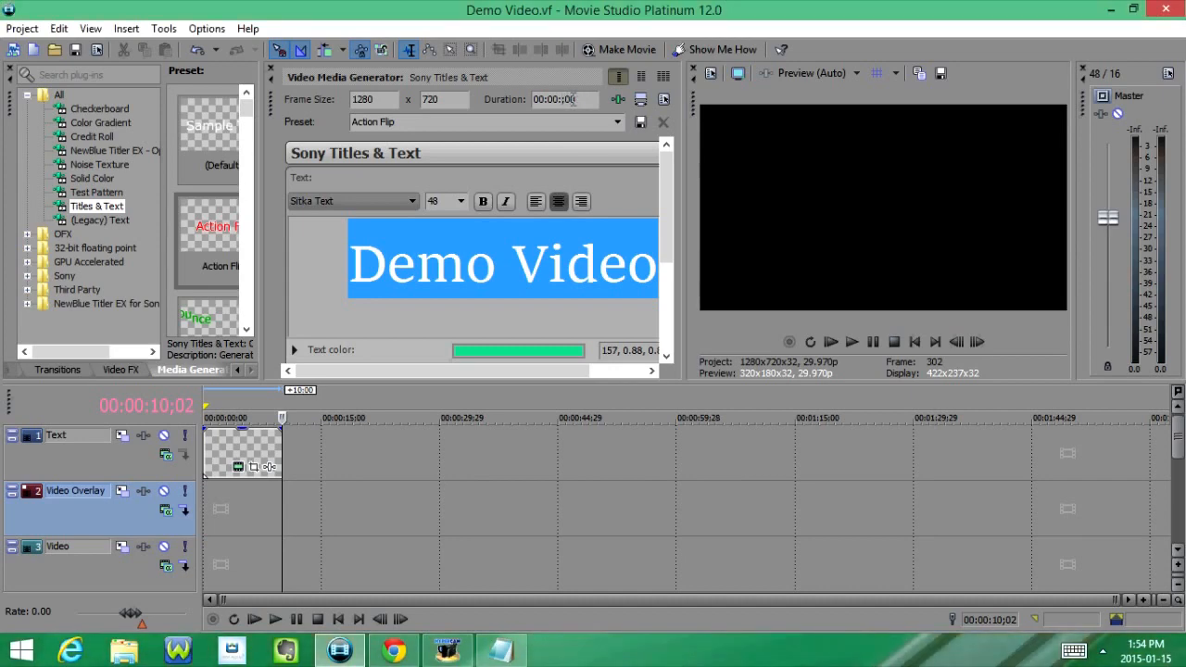
# - Preview the title animation, split the title event at the paused point, and remove the later piece
pyautogui.click(851, 342)
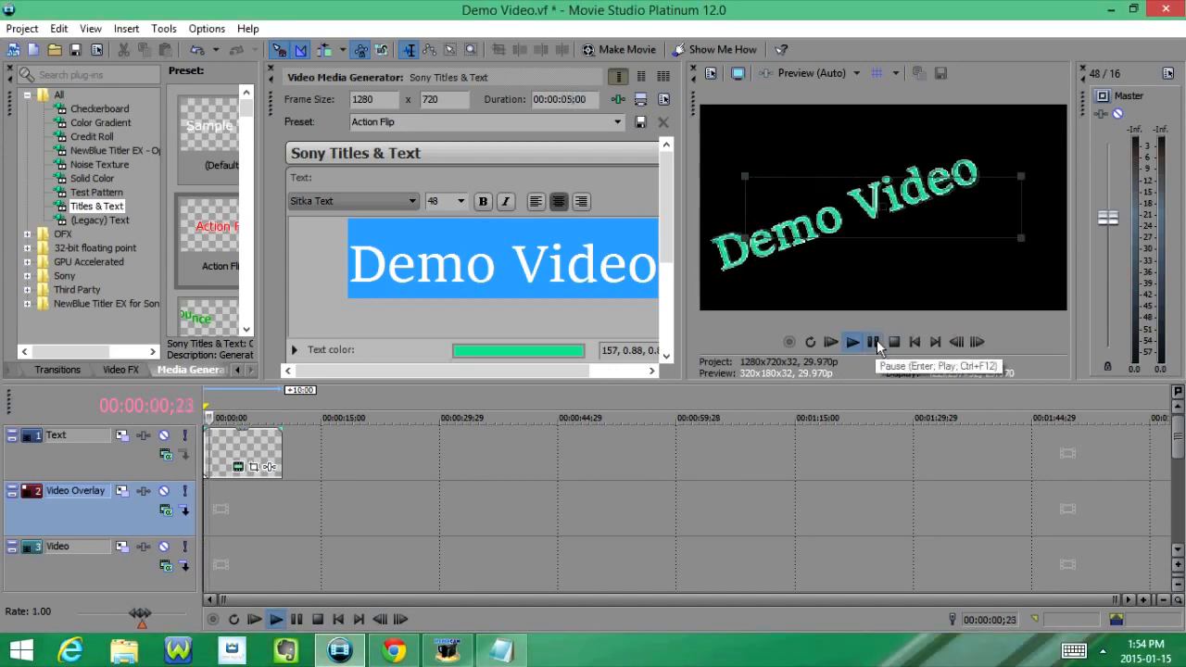
pyautogui.click(851, 342)
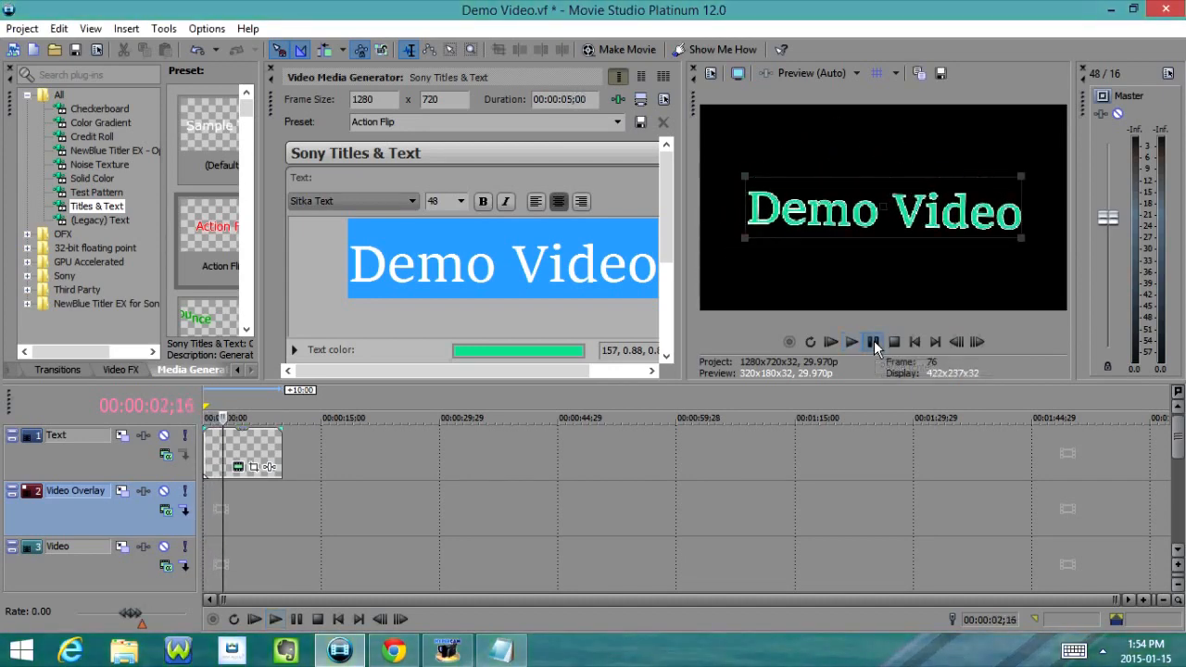
pyautogui.rightClick(244, 453)
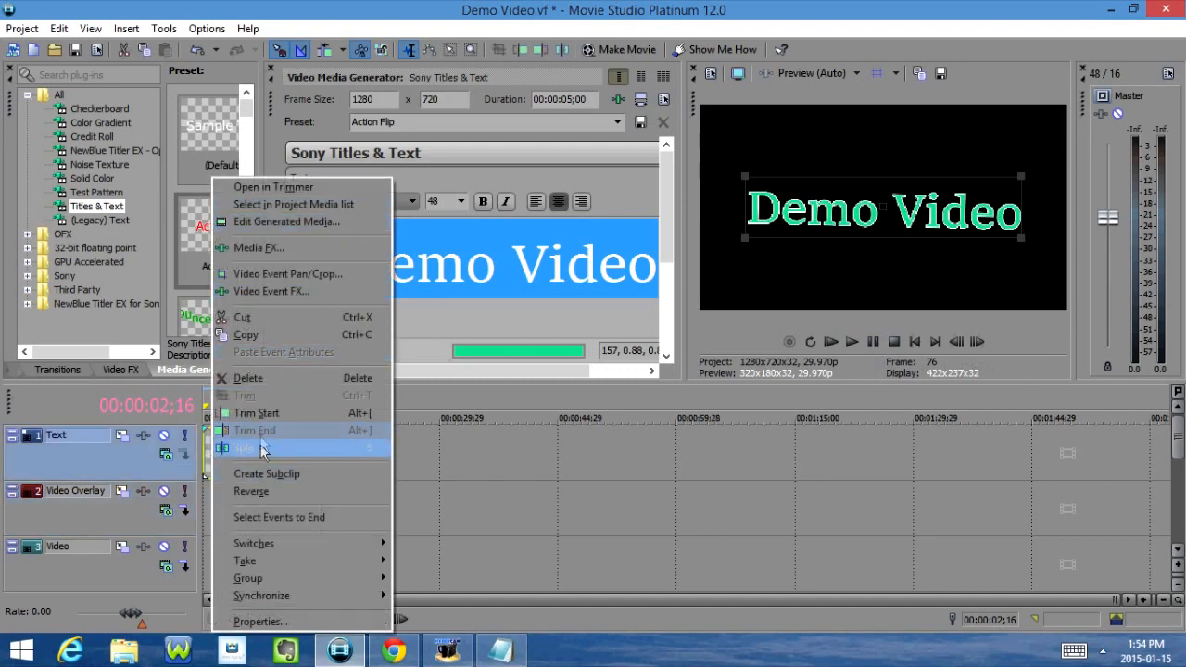
pyautogui.click(245, 448)
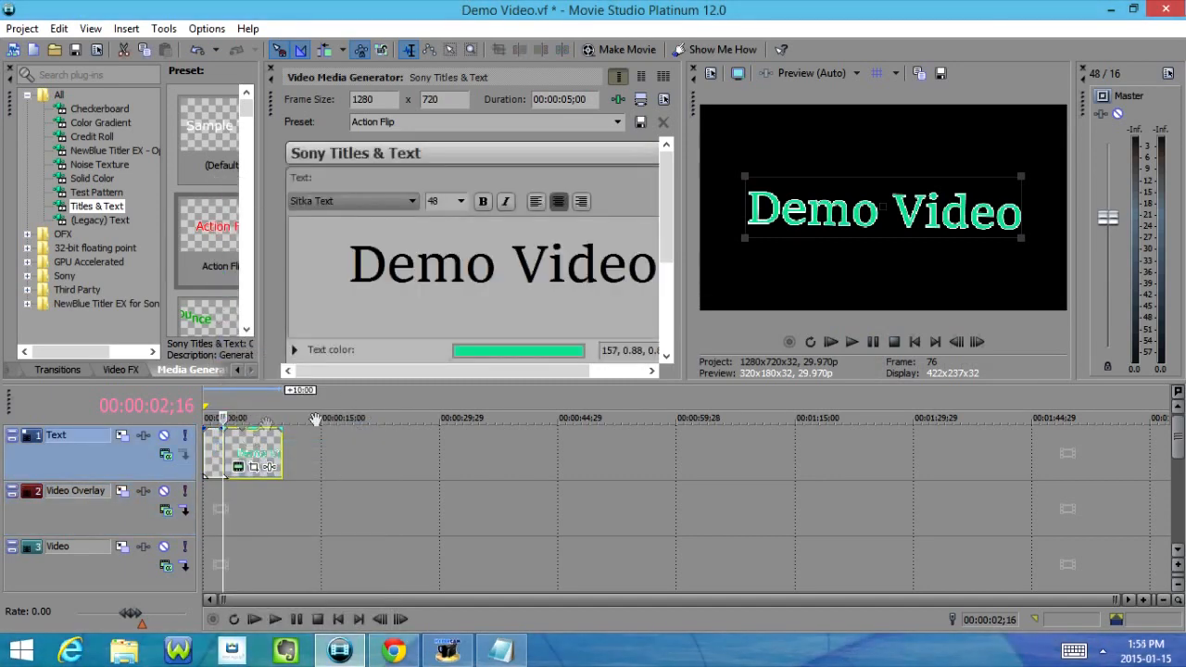
pyautogui.rightClick(254, 454)
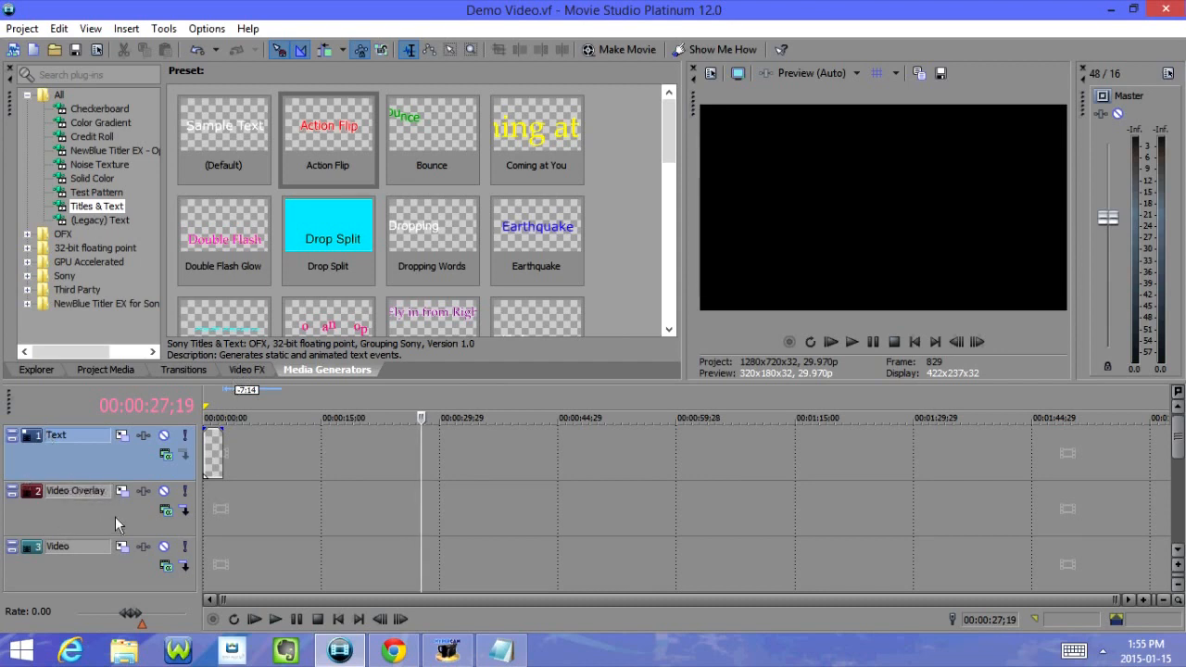
pyautogui.moveTo(112, 520)
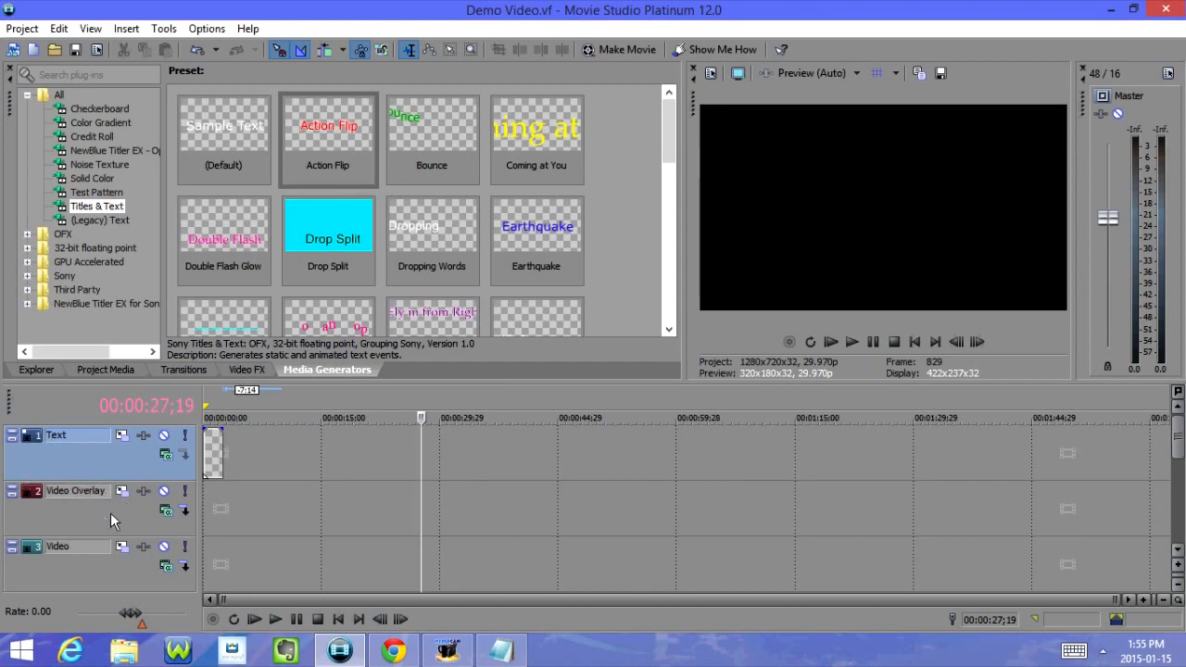
# - Use the track header menu to arrange the tracks as Text, Video and Voice
pyautogui.rightClick(74, 435)
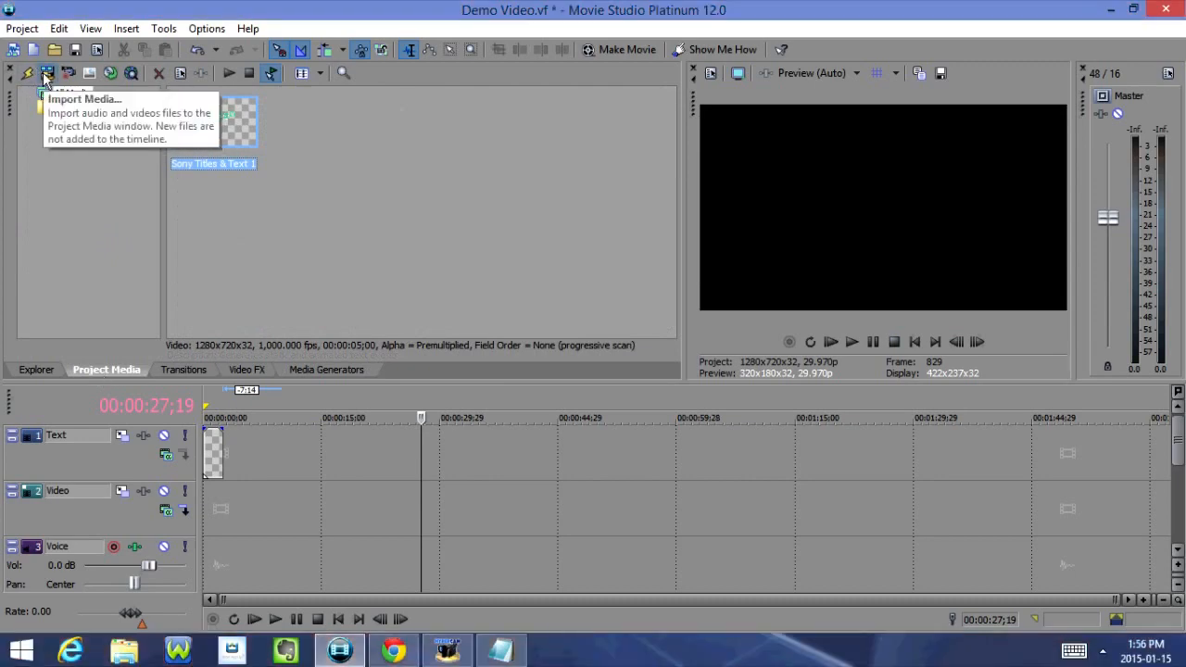
# - Import BLAAM.mp3, place it on the Music track, and play it back to check
pyautogui.click(47, 73)
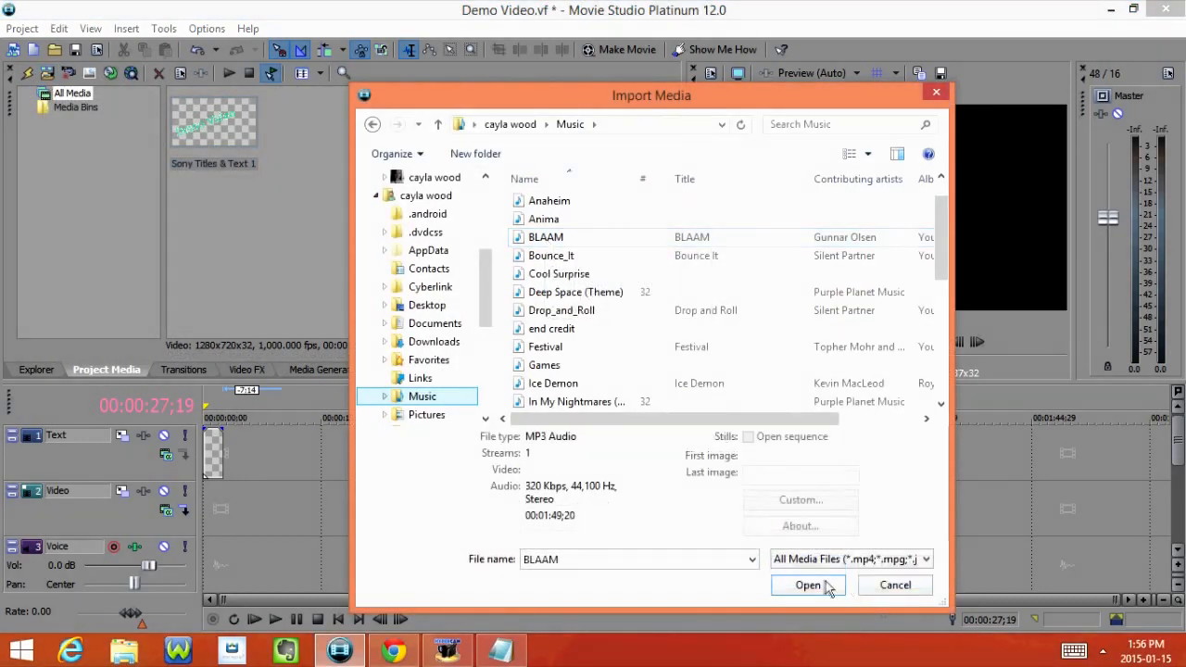
pyautogui.click(807, 585)
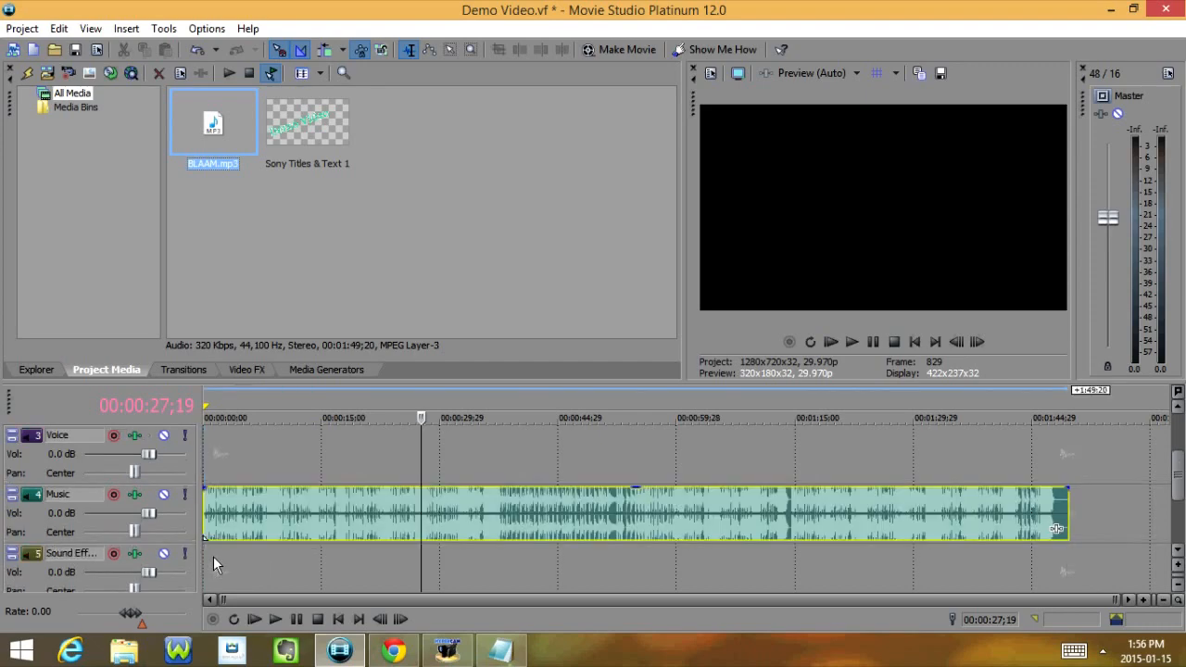
pyautogui.click(852, 342)
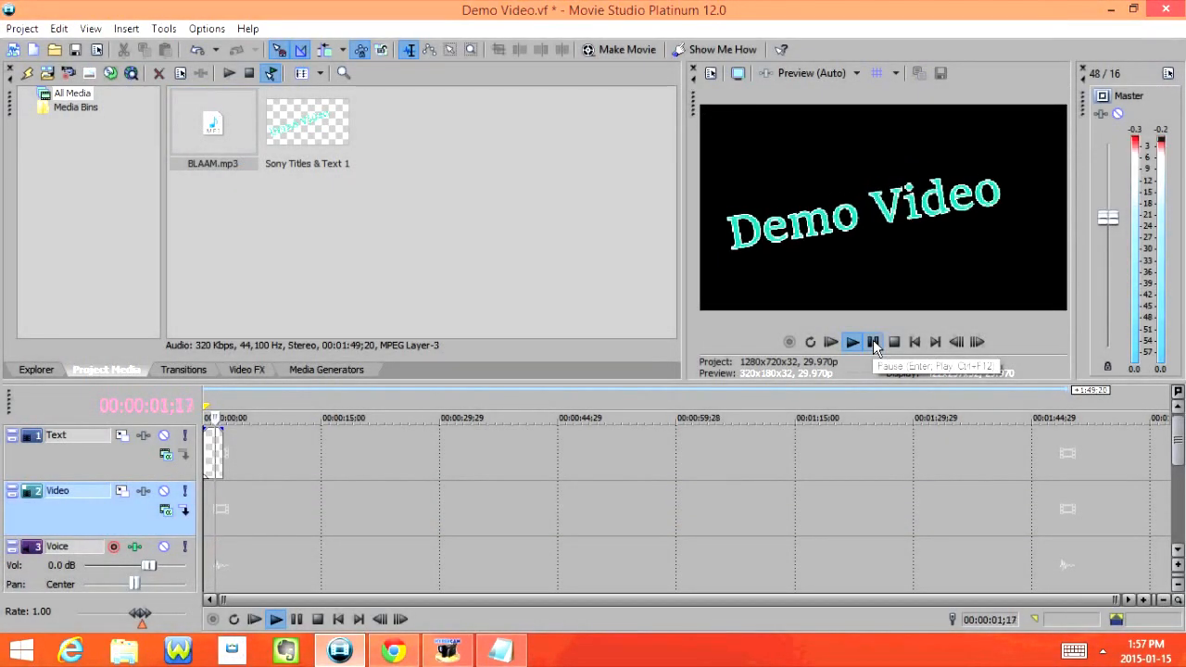
pyautogui.click(873, 342)
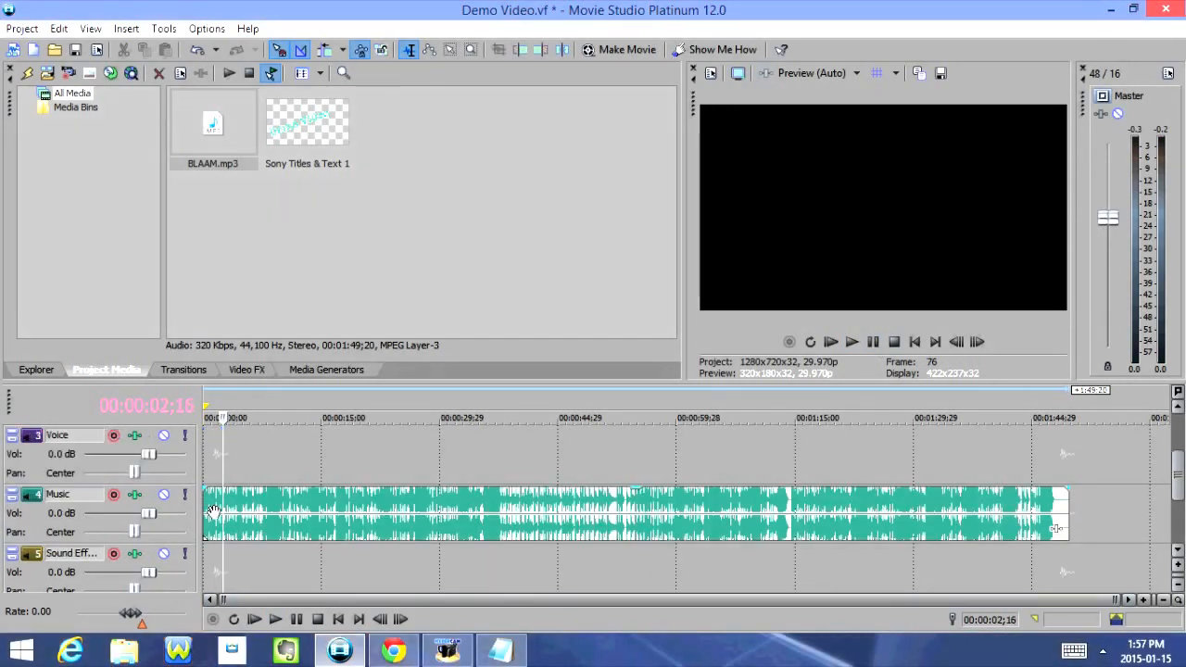
pyautogui.click(630, 515)
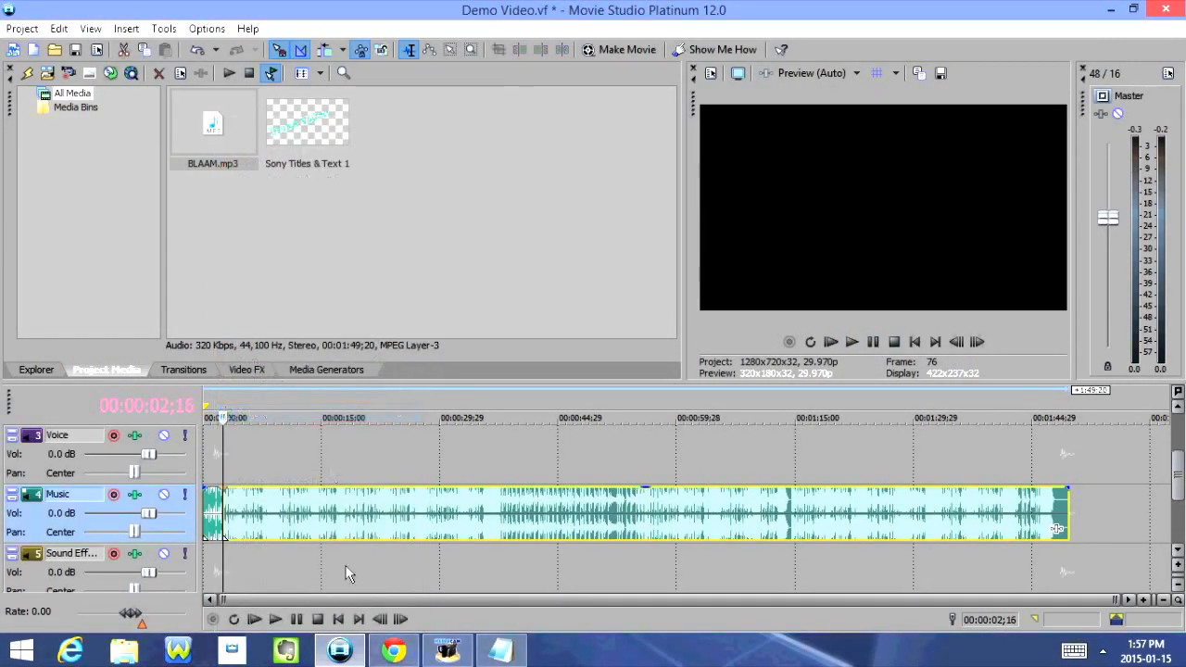
pyautogui.moveTo(362, 449)
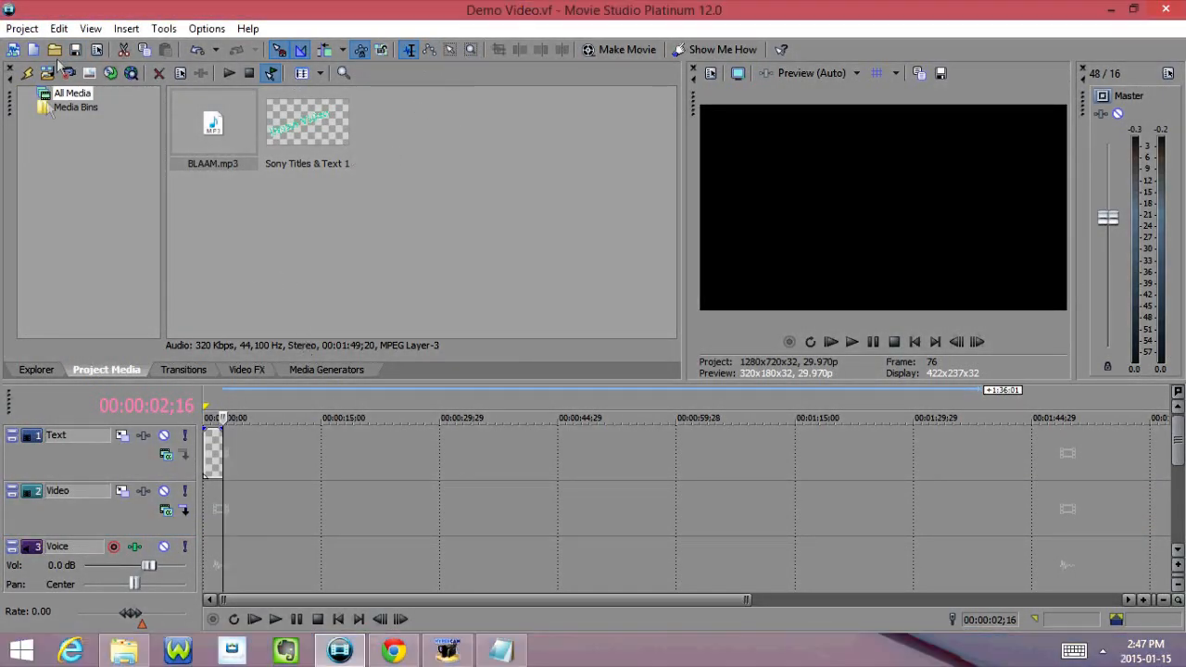
# - Import the DSCN3507, DSCN3508 and MVI_0041 dog clips through Import Media
pyautogui.click(48, 74)
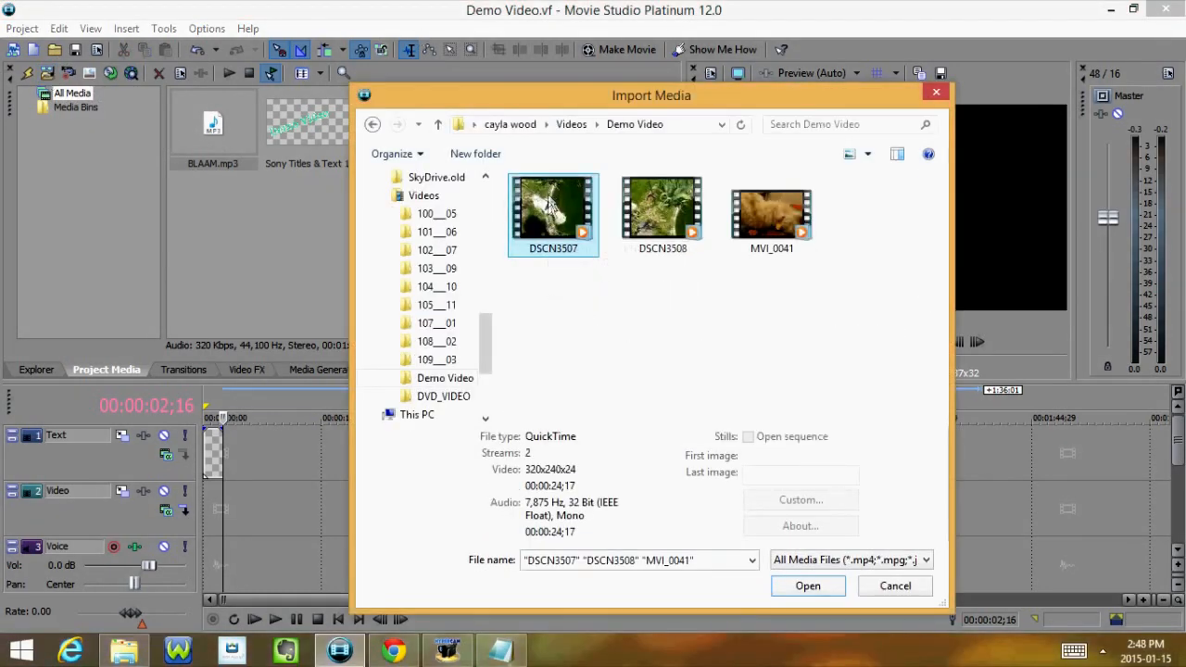
pyautogui.click(554, 215)
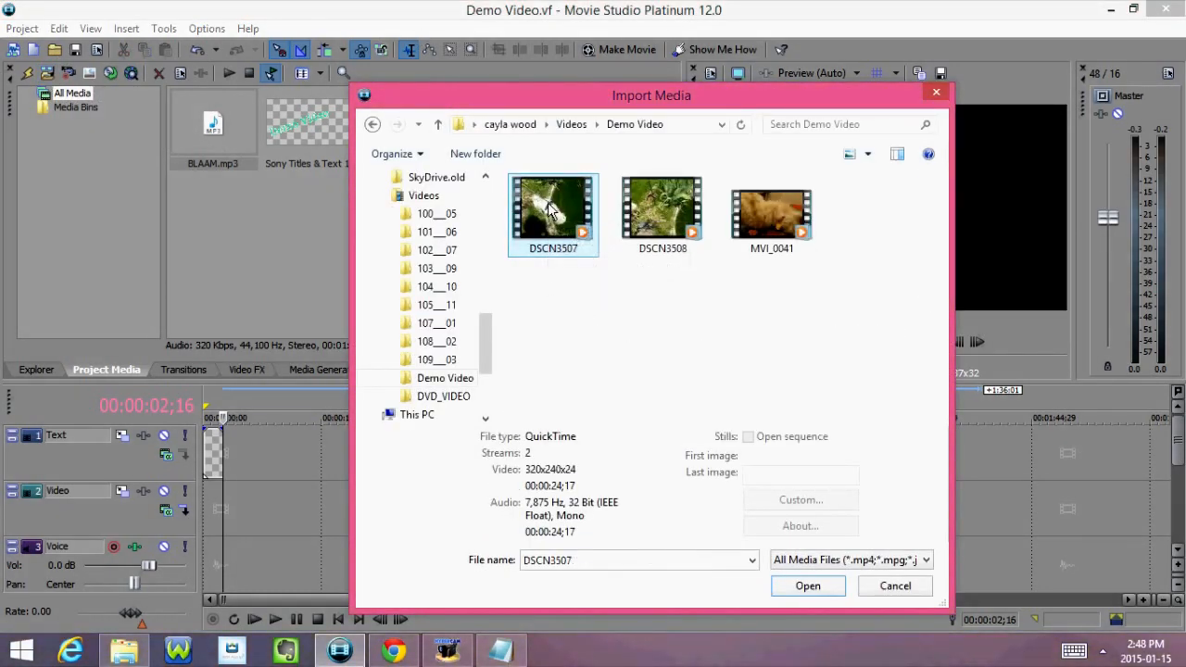
pyautogui.click(772, 215)
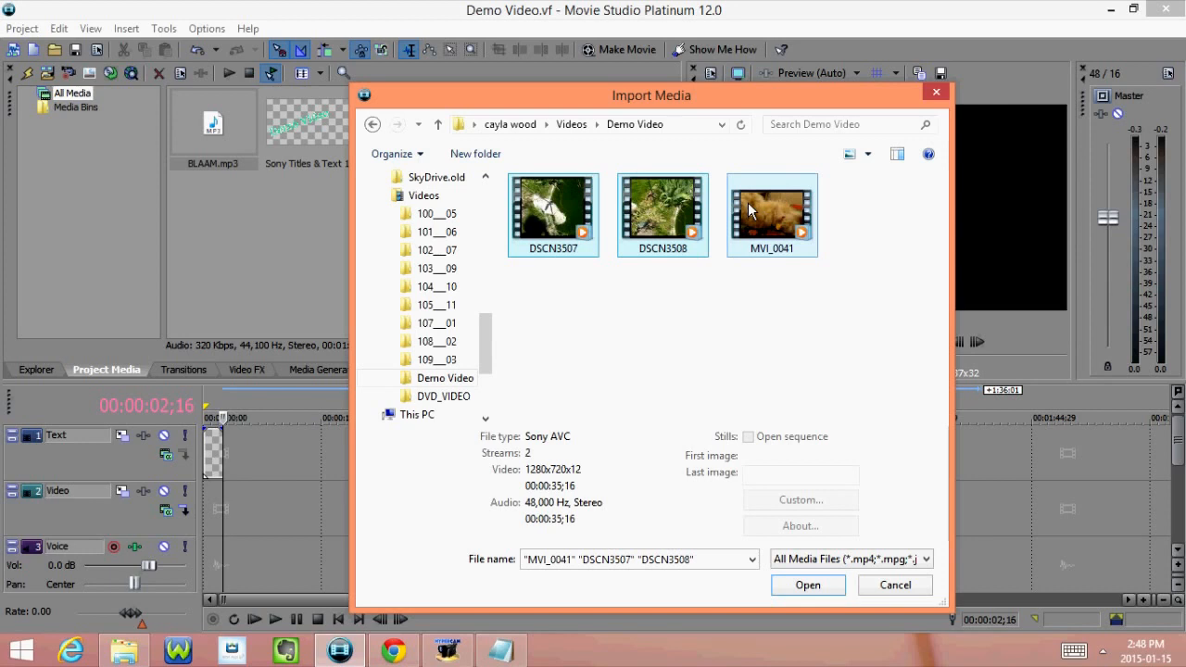
pyautogui.click(553, 215)
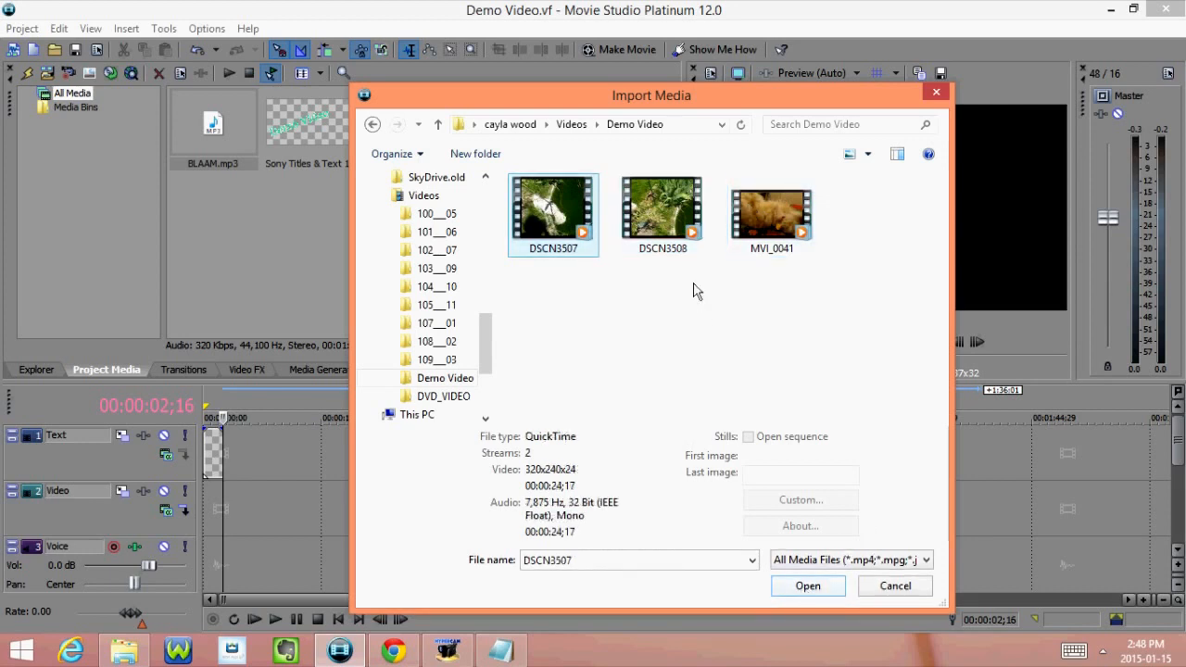
pyautogui.moveTo(533, 297)
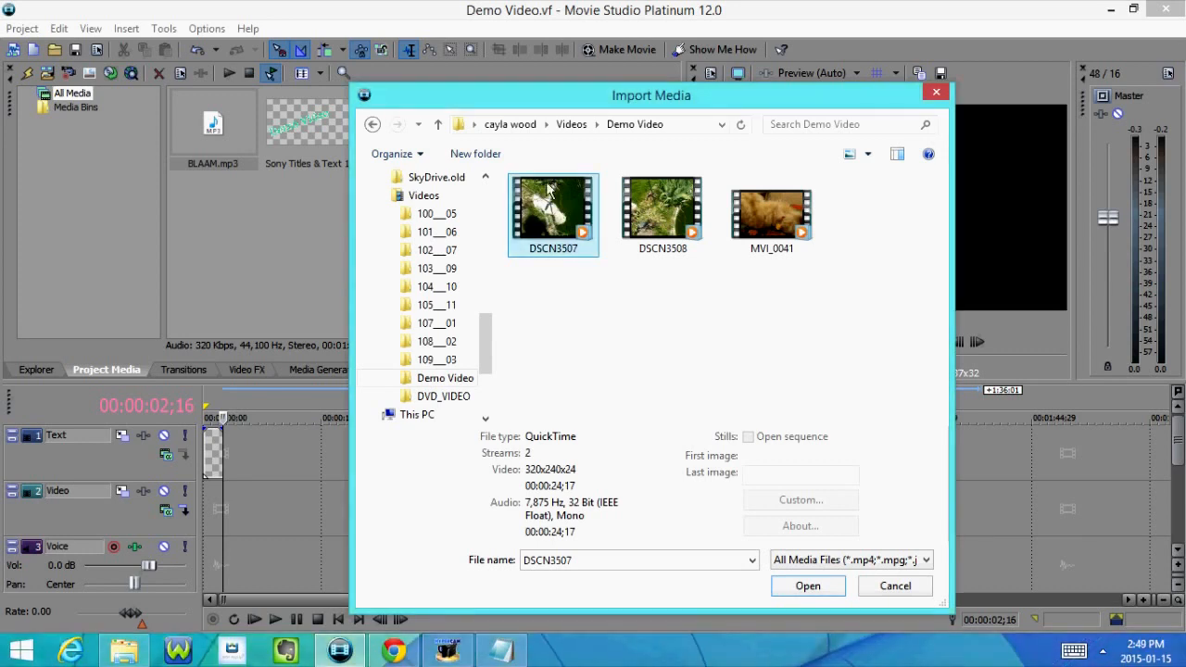
pyautogui.moveTo(622, 304)
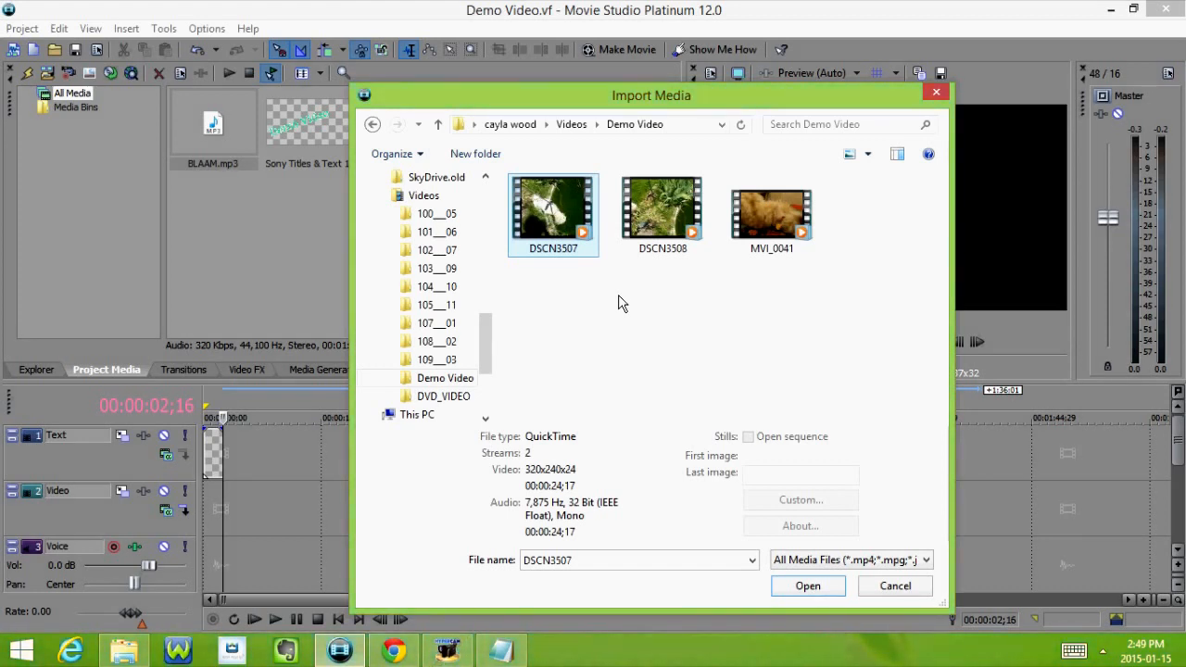
pyautogui.click(807, 586)
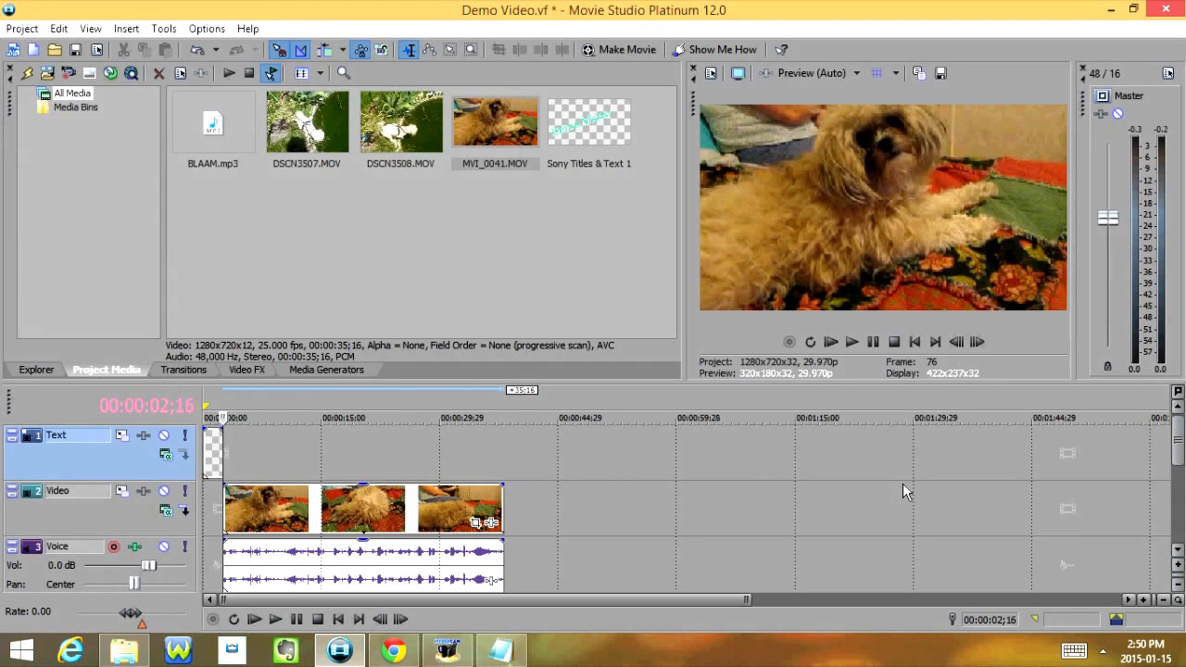
# - Split MVI_0041 about three seconds in and delete the opening piece
pyautogui.click(851, 342)
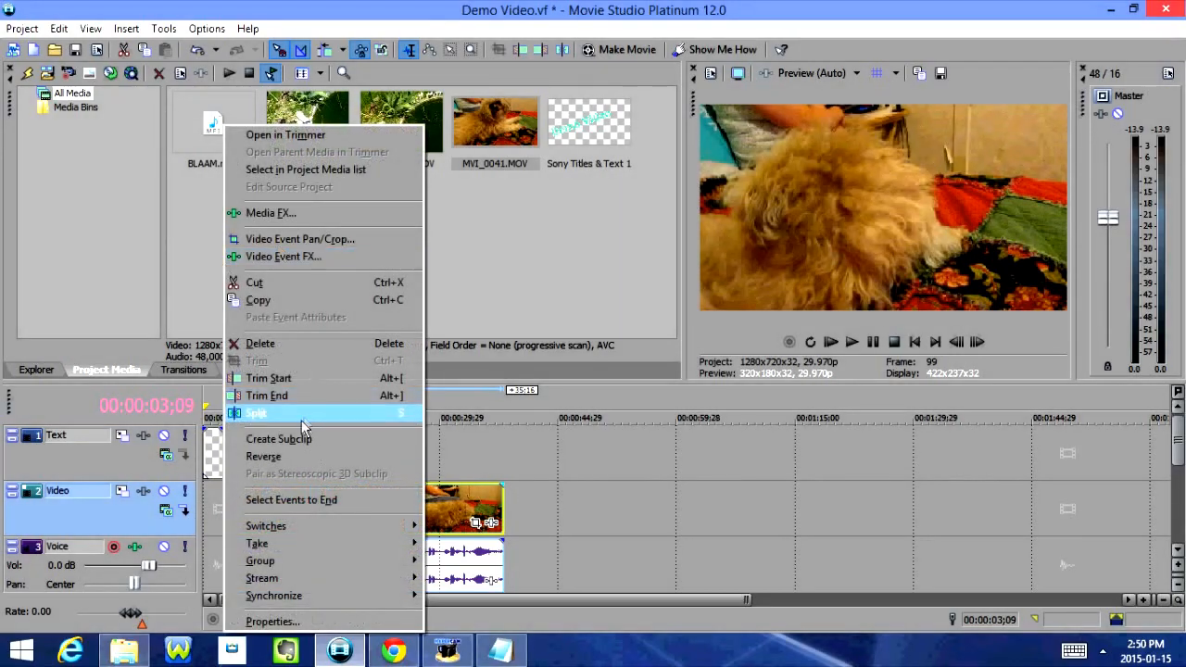
pyautogui.click(255, 412)
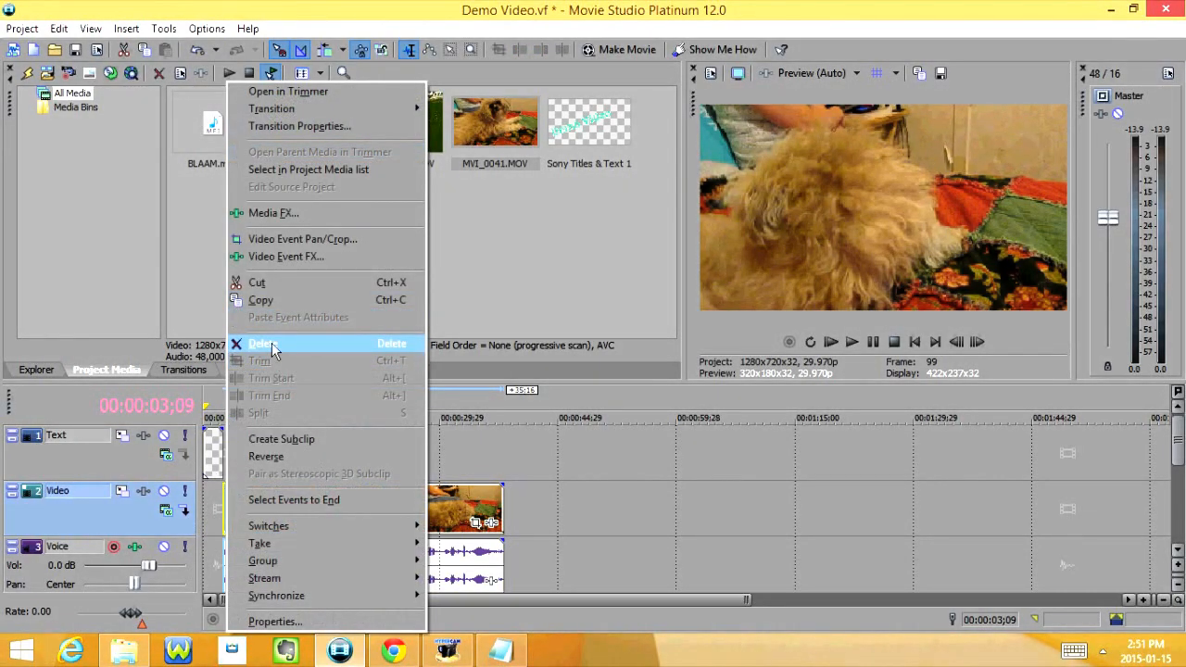
pyautogui.click(850, 342)
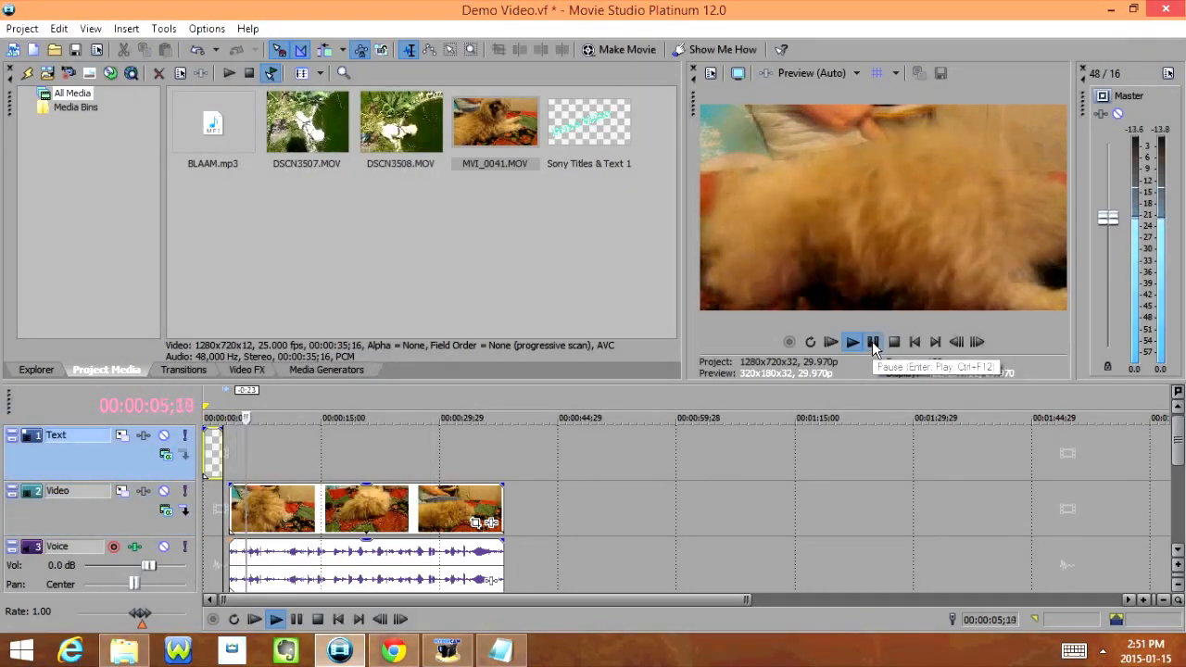
pyautogui.click(852, 342)
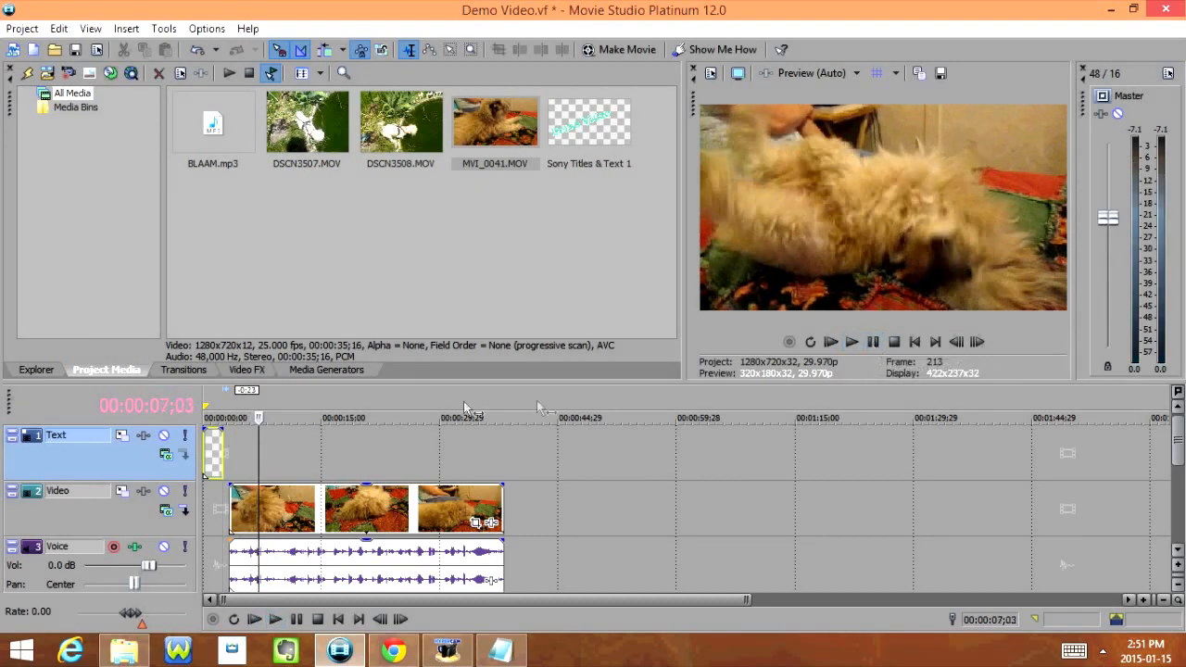
pyautogui.click(852, 341)
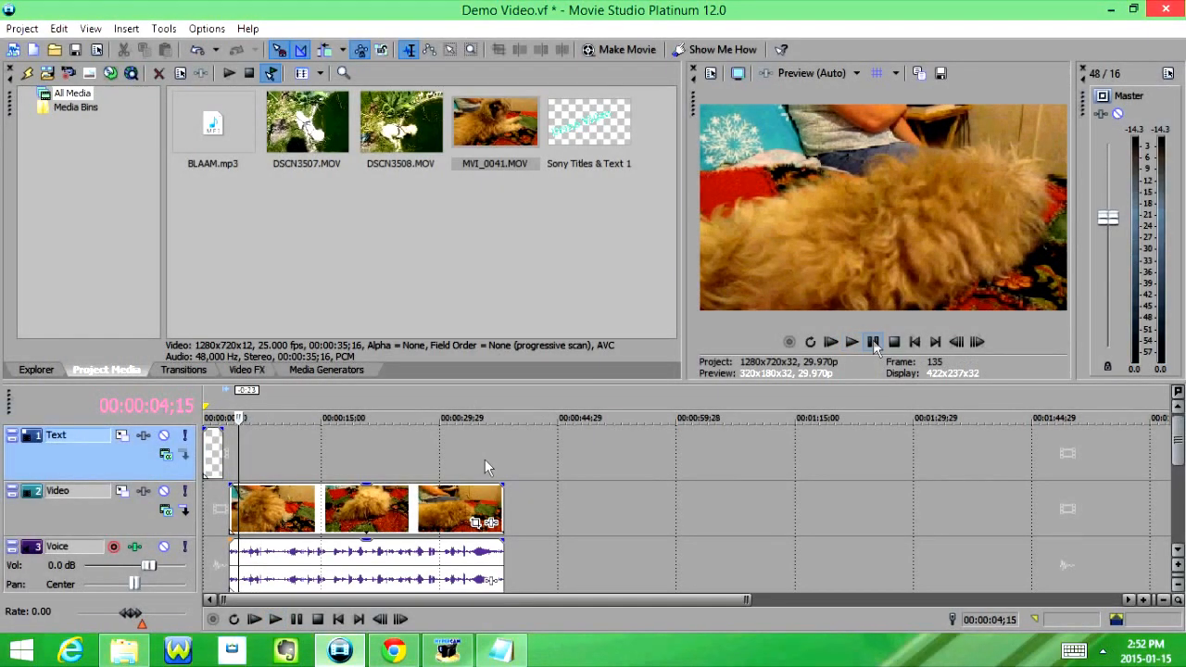
pyautogui.rightClick(278, 508)
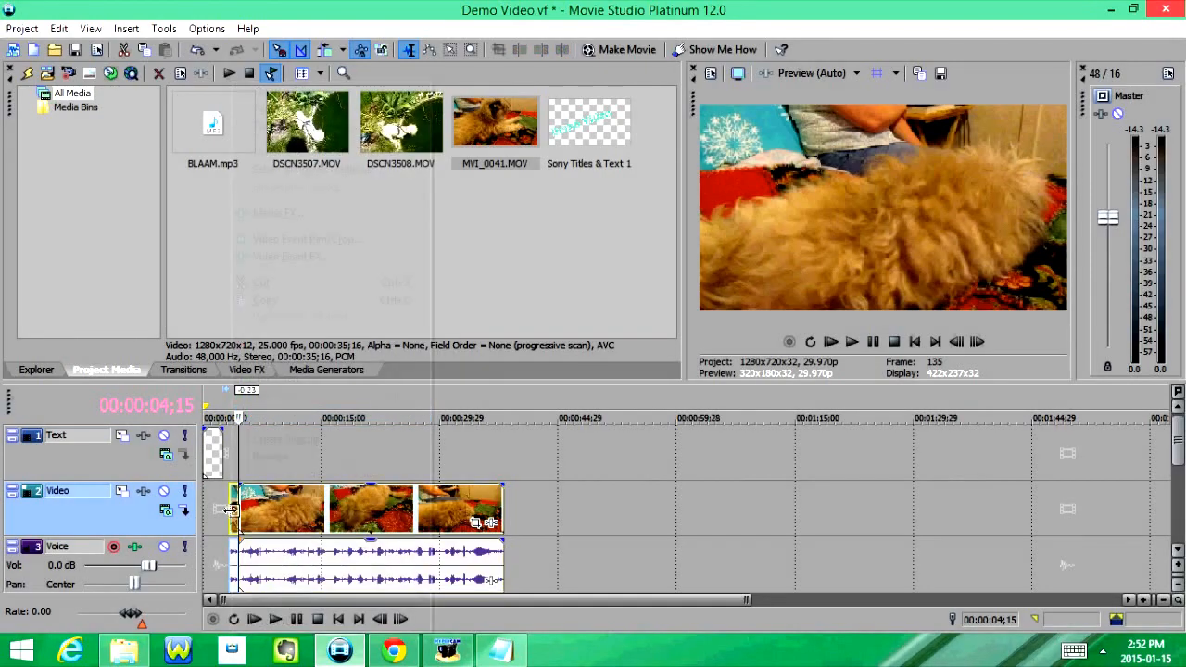
pyautogui.click(873, 342)
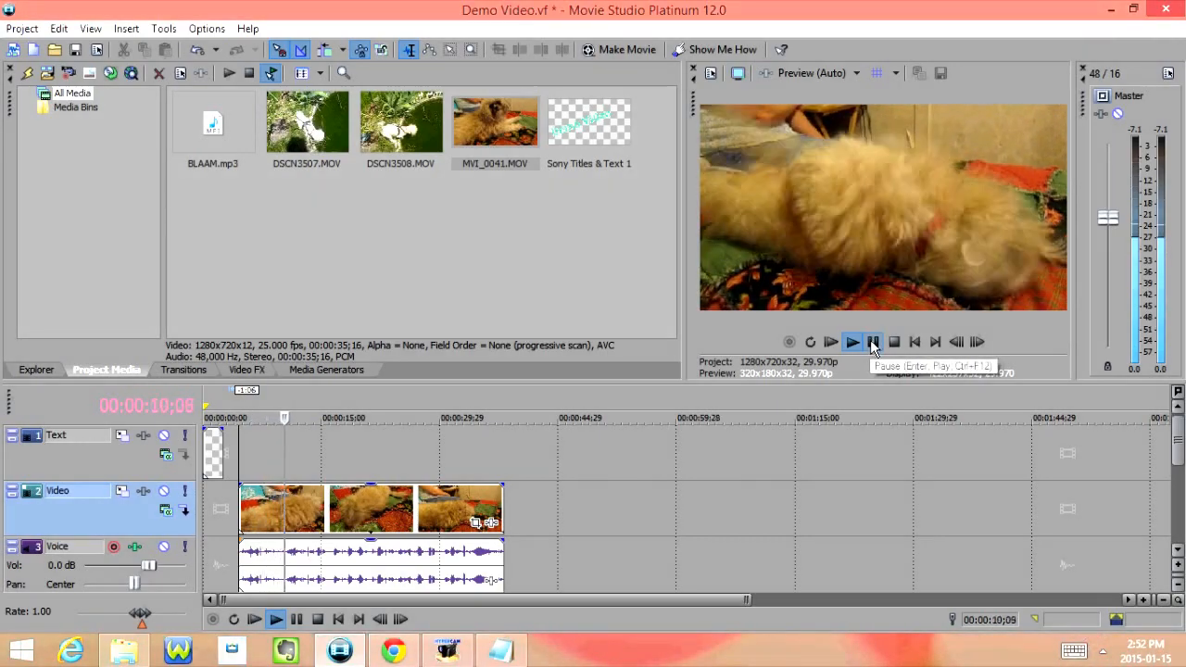
pyautogui.click(851, 342)
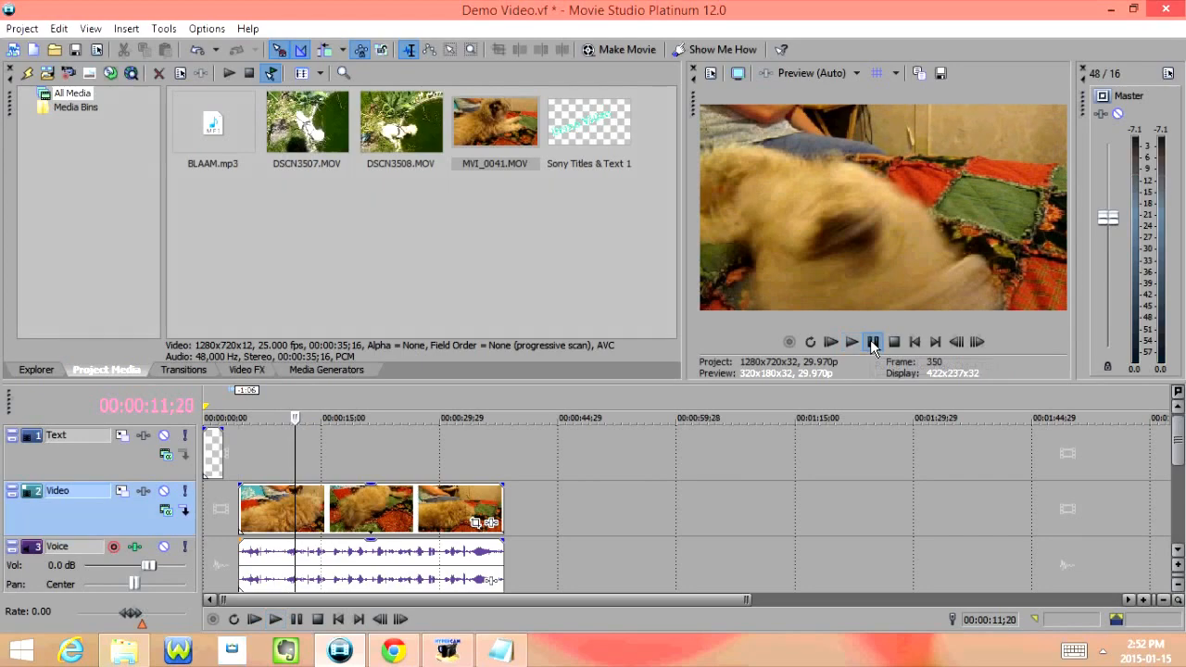
pyautogui.click(851, 342)
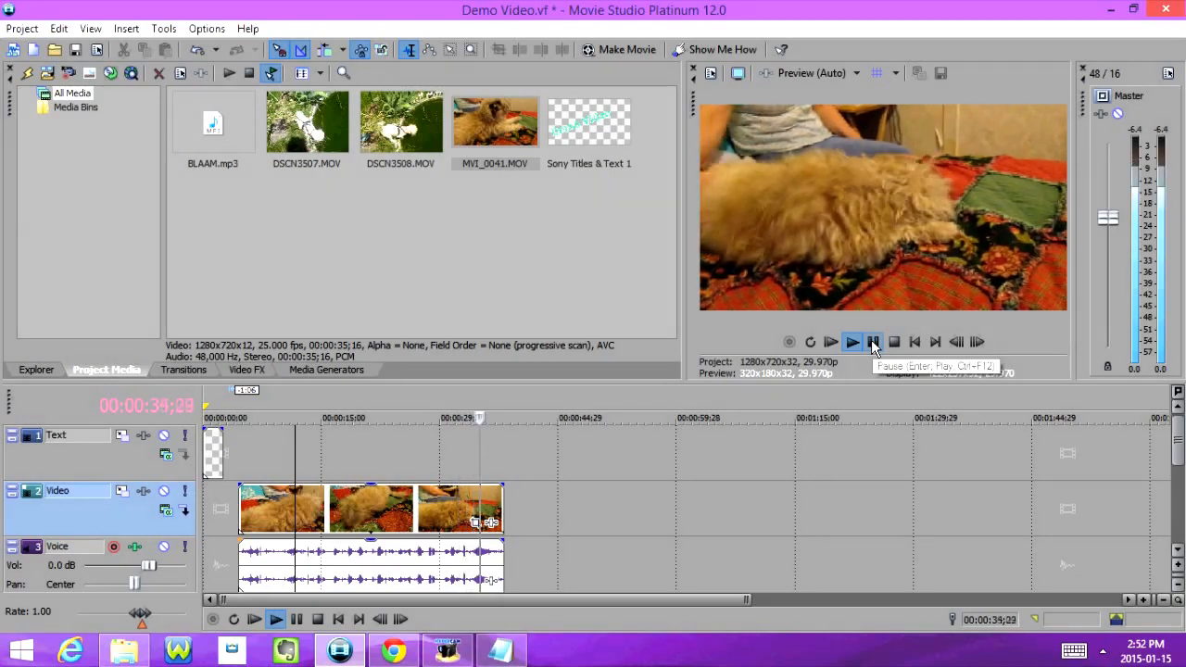
# - Split the clip at about 34 seconds and delete the end piece
pyautogui.click(851, 342)
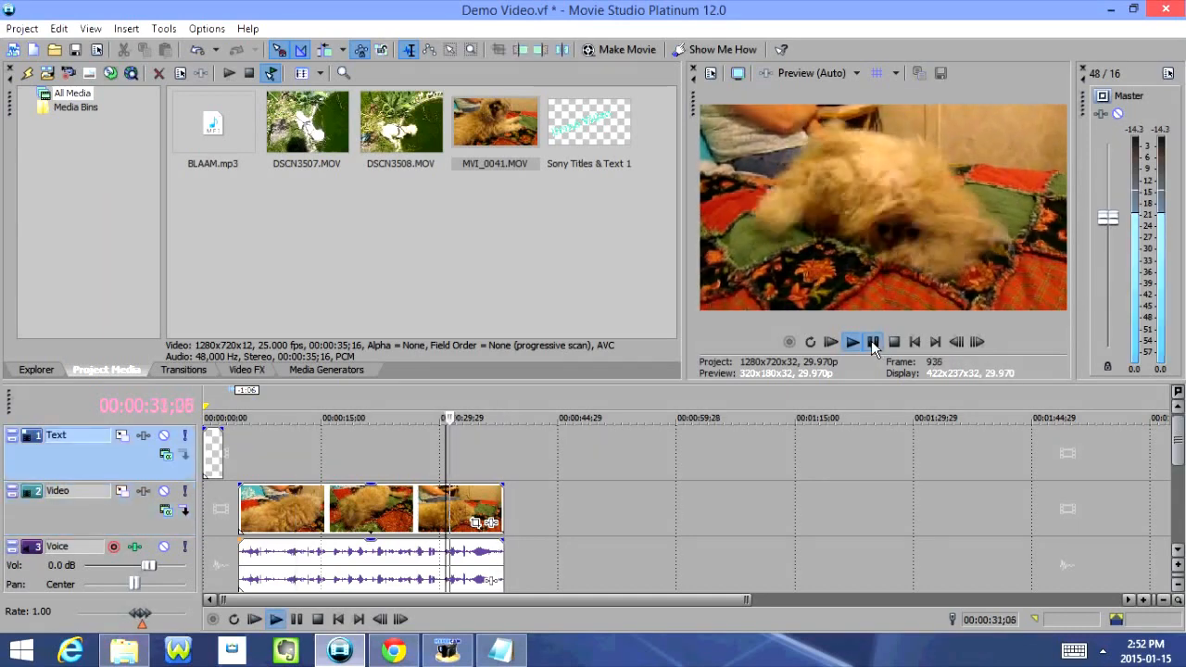
pyautogui.click(851, 342)
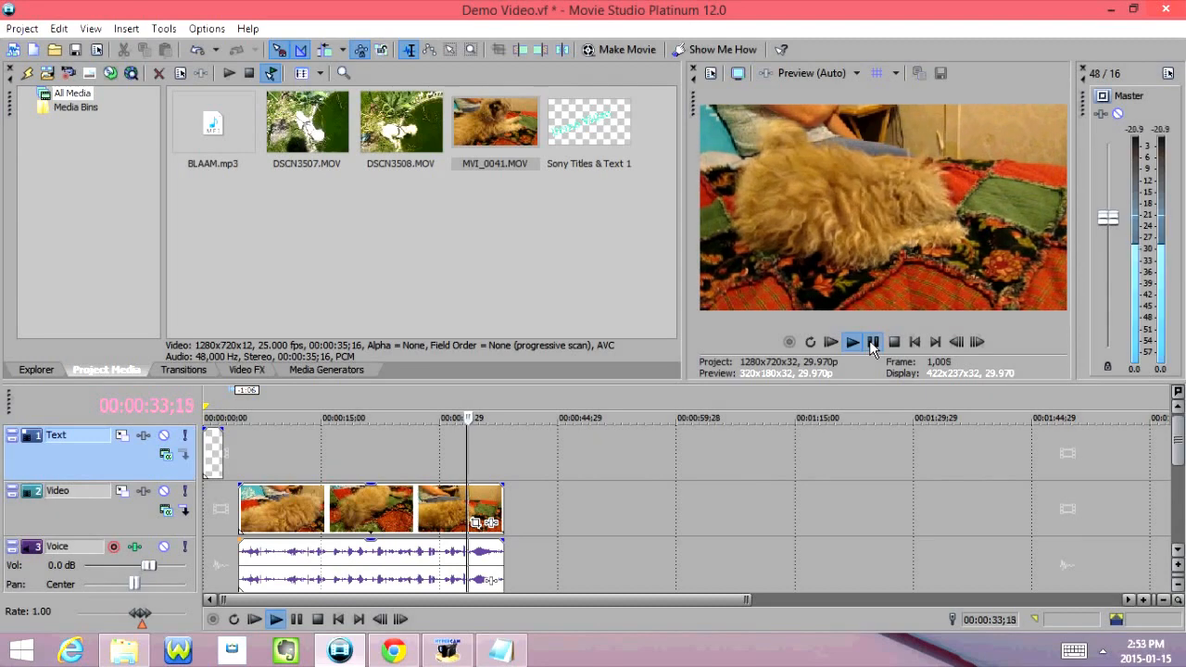
pyautogui.click(851, 341)
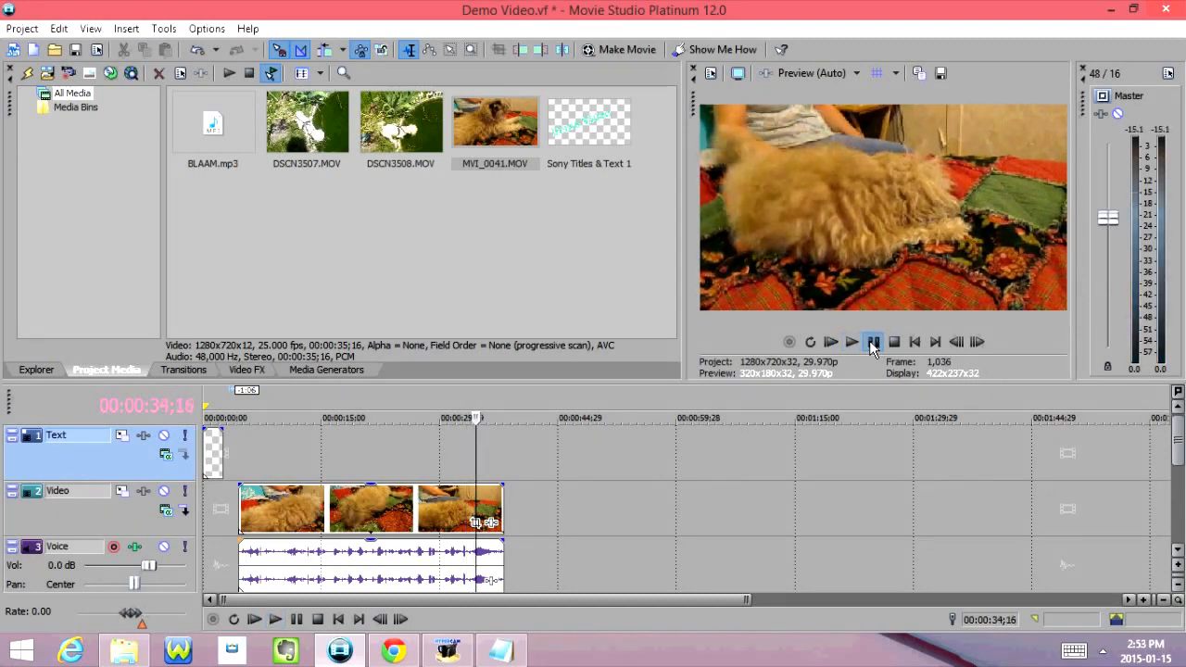
pyautogui.click(850, 342)
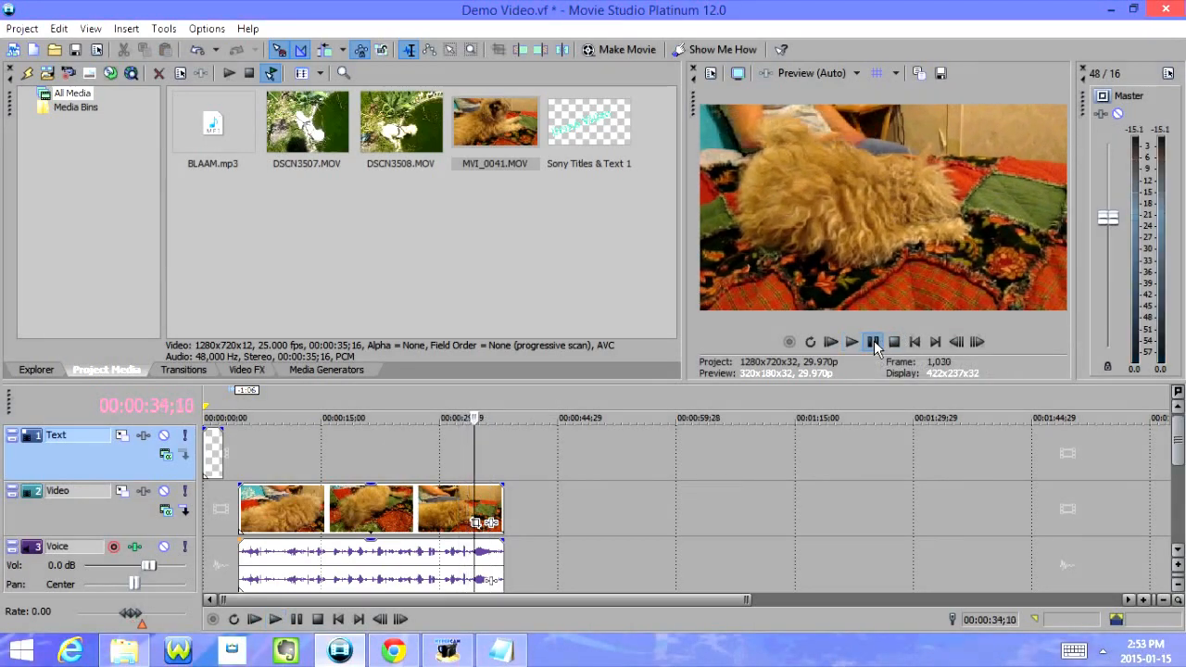
pyautogui.click(851, 342)
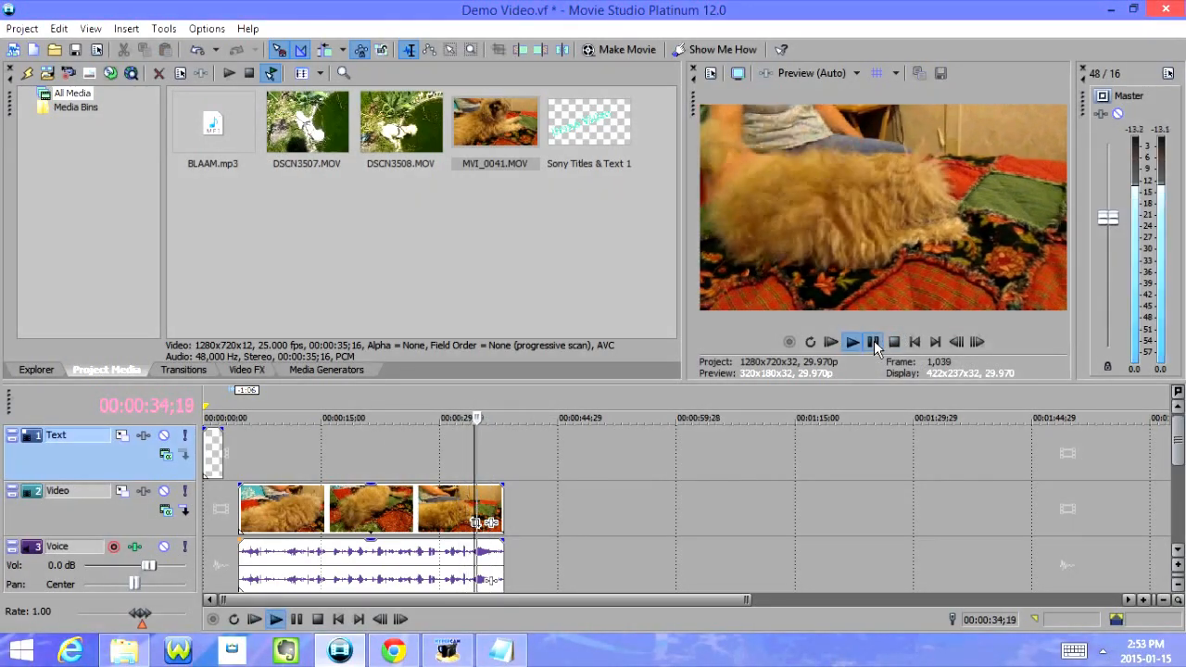
pyautogui.rightClick(461, 508)
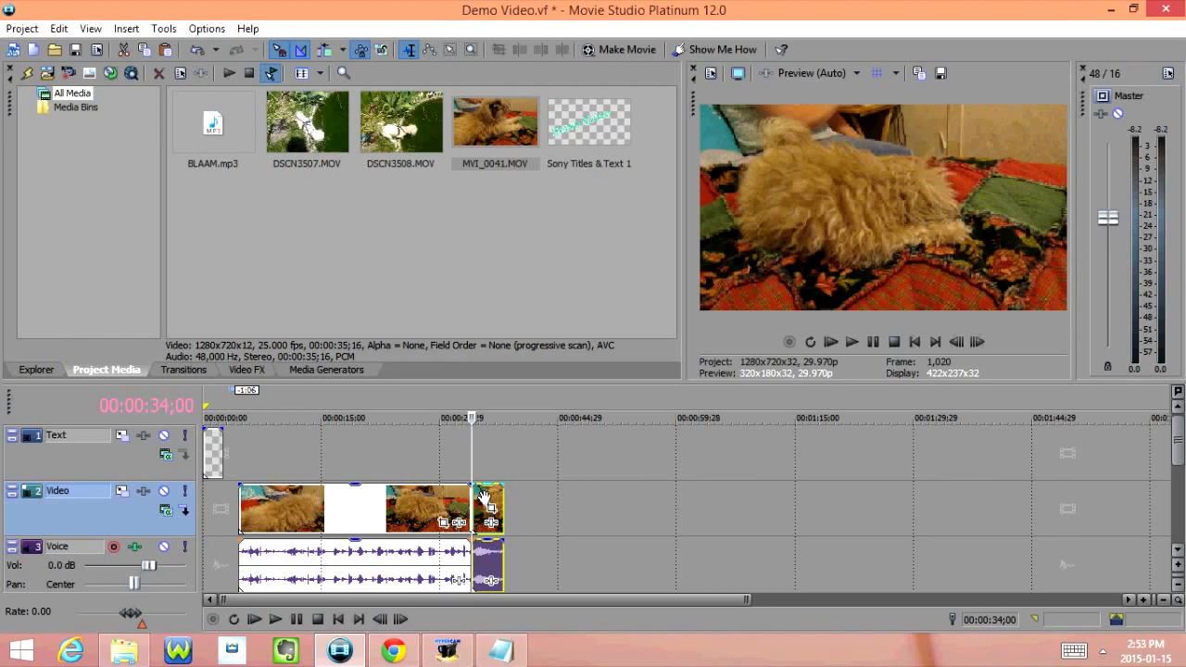
pyautogui.rightClick(488, 508)
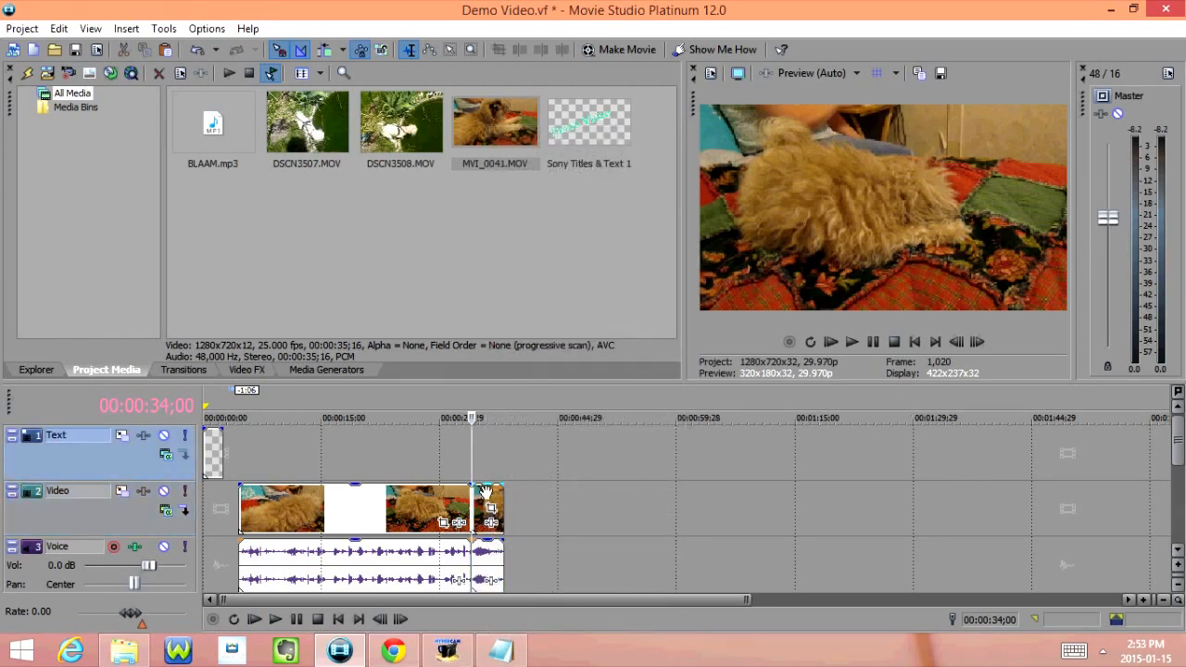
pyautogui.rightClick(490, 508)
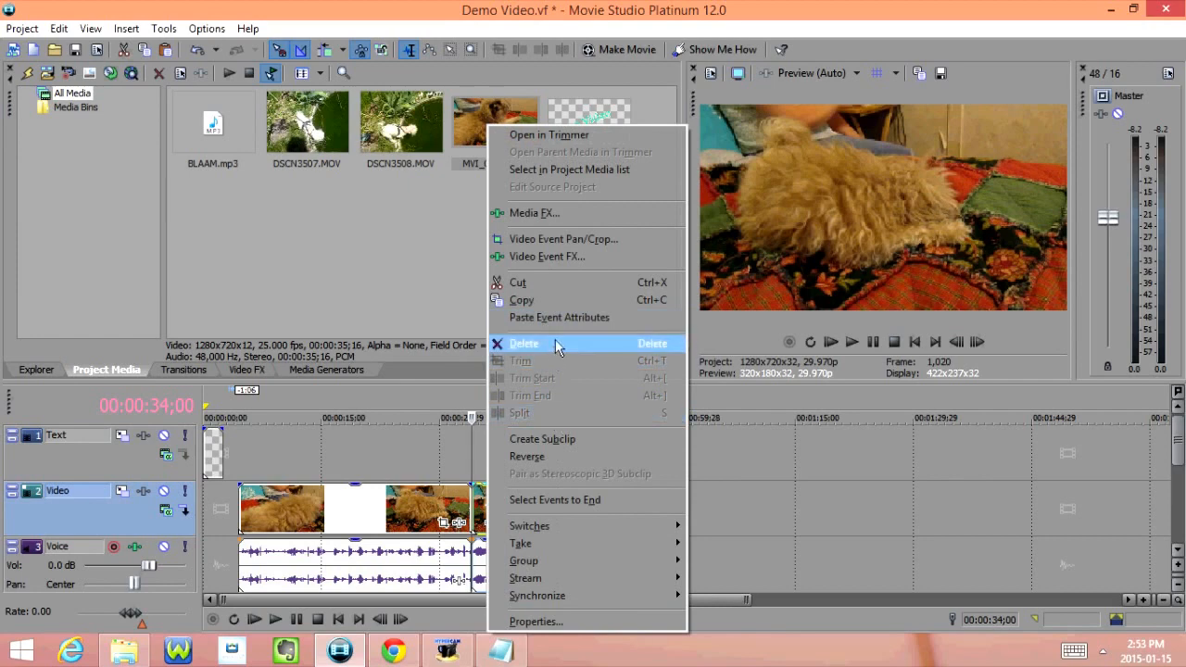
pyautogui.click(524, 344)
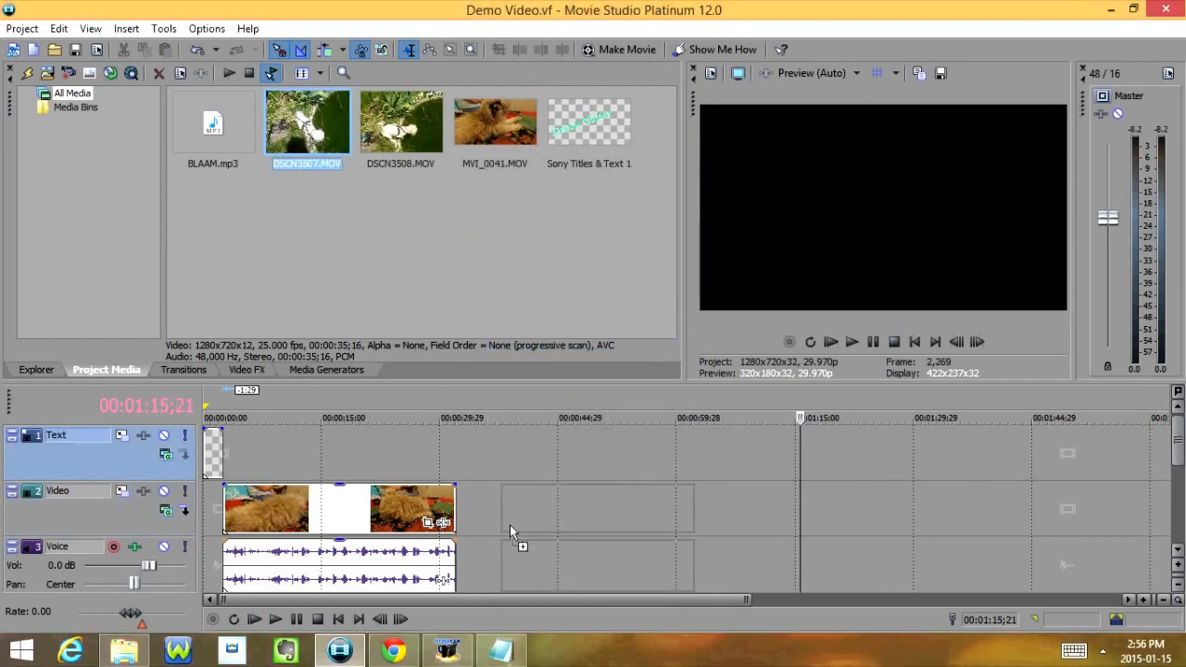
# - Place DSCN3507 after the trimmed MVI_0041 clip and preview it
pyautogui.click(852, 341)
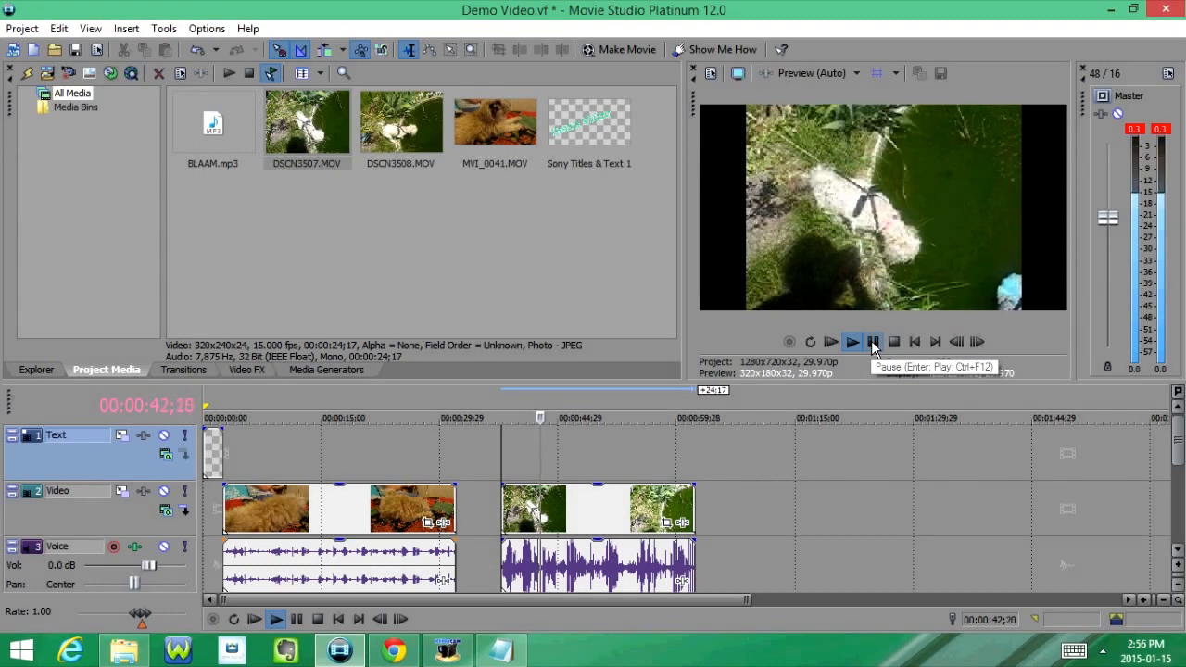
pyautogui.click(872, 342)
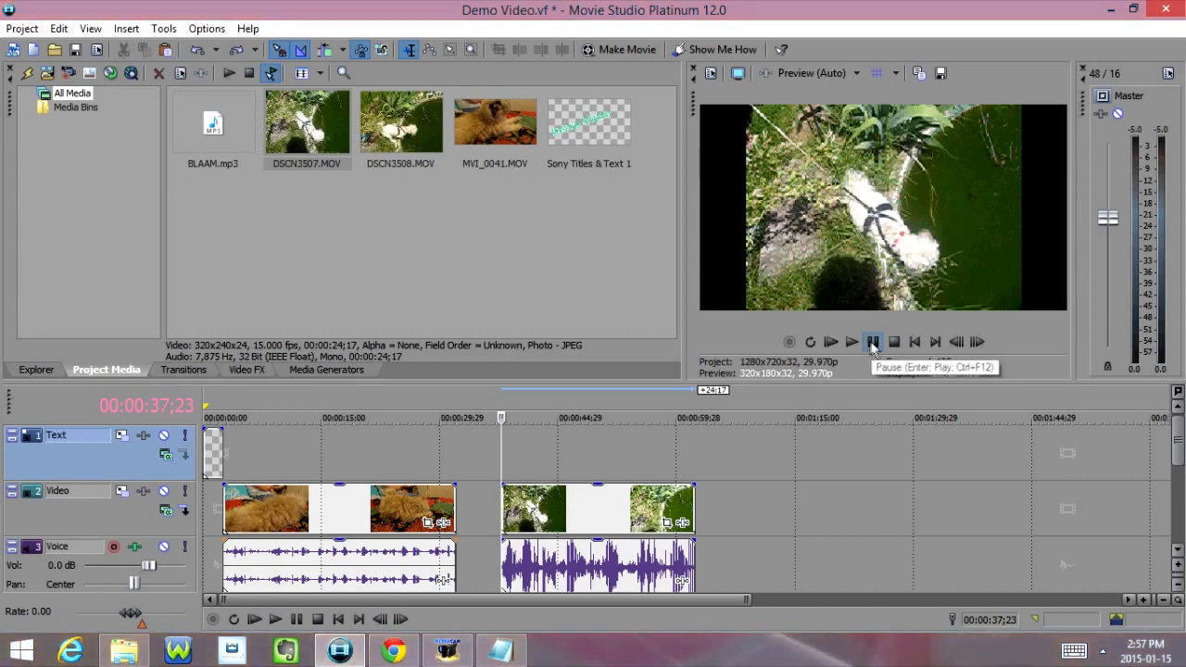
pyautogui.click(871, 342)
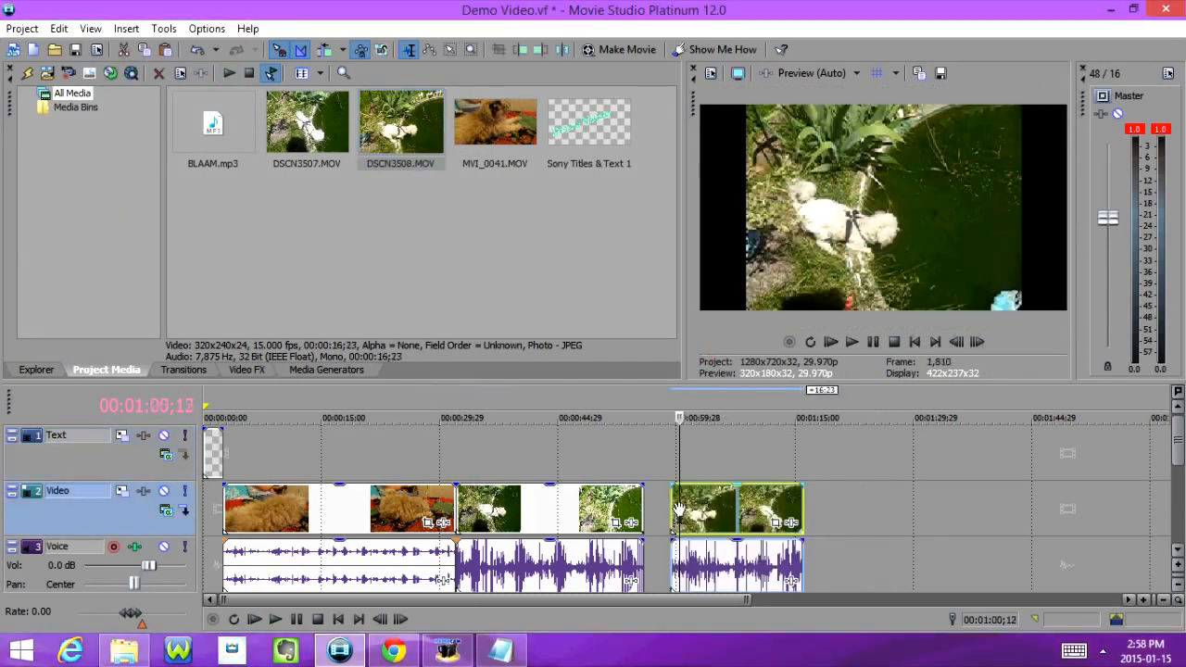
# - Preview and select the DSCN3508 clip, then split it at the playhead
pyautogui.click(851, 342)
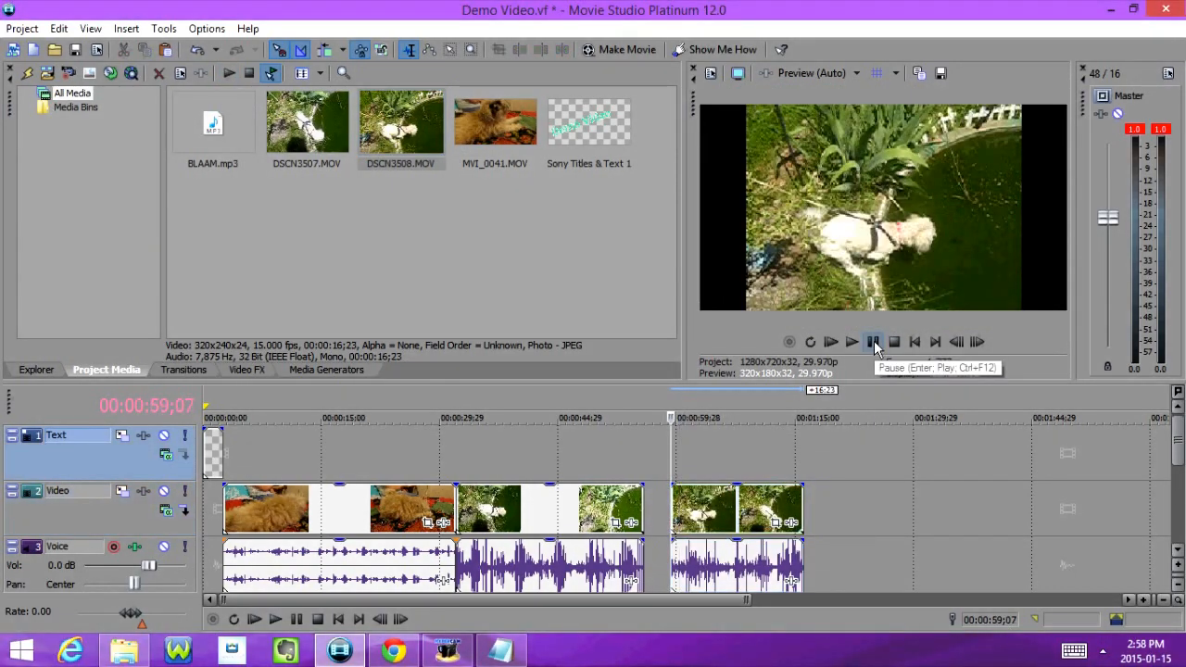
pyautogui.click(832, 342)
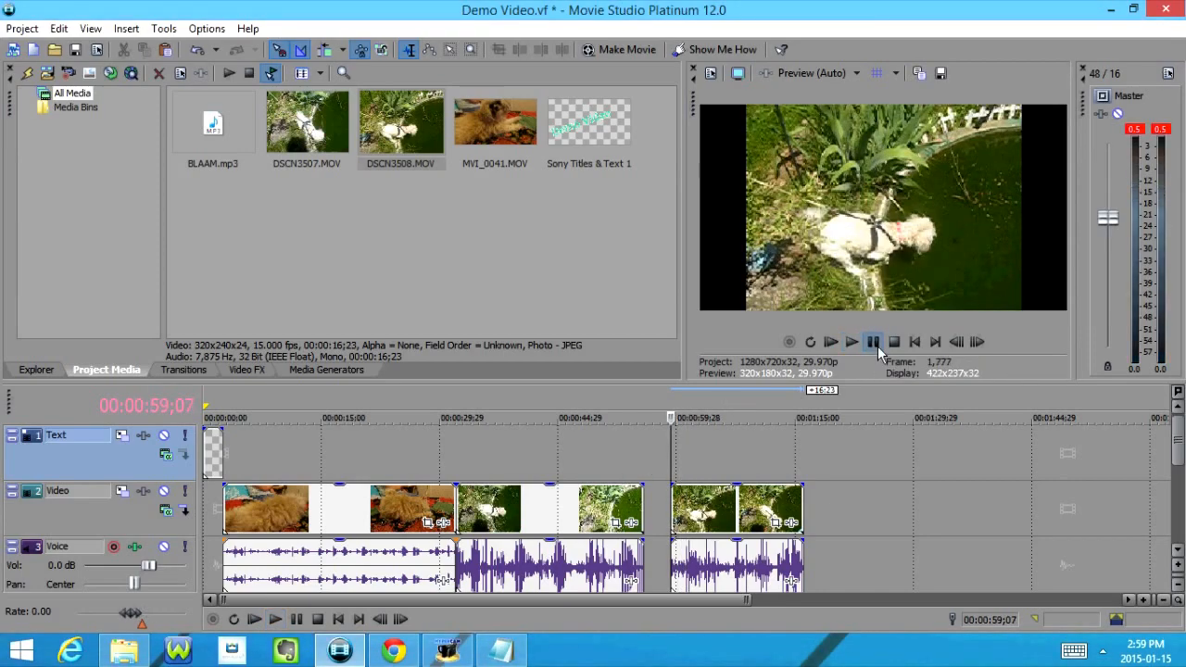
pyautogui.click(851, 342)
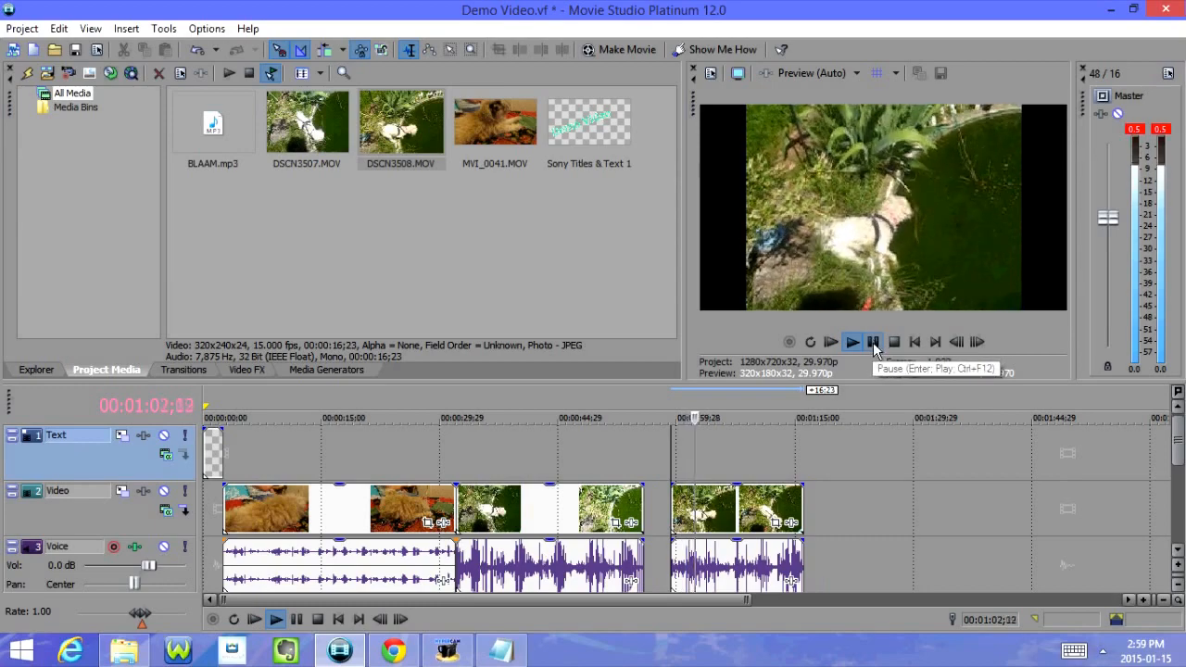
pyautogui.click(872, 342)
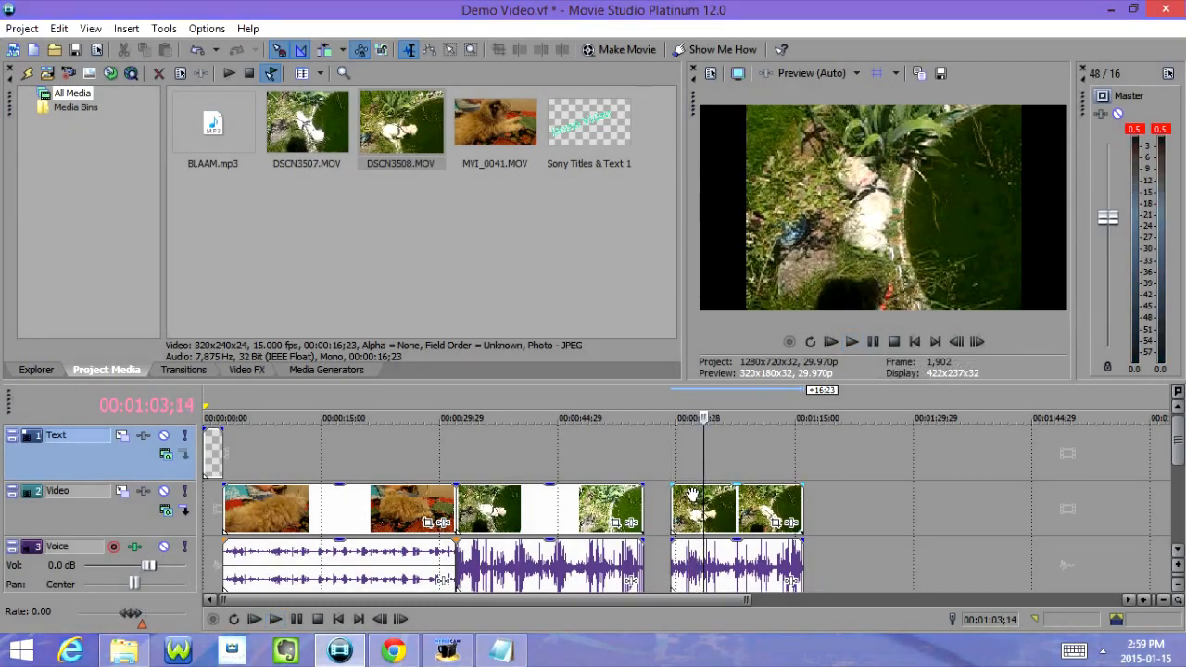
pyautogui.click(872, 341)
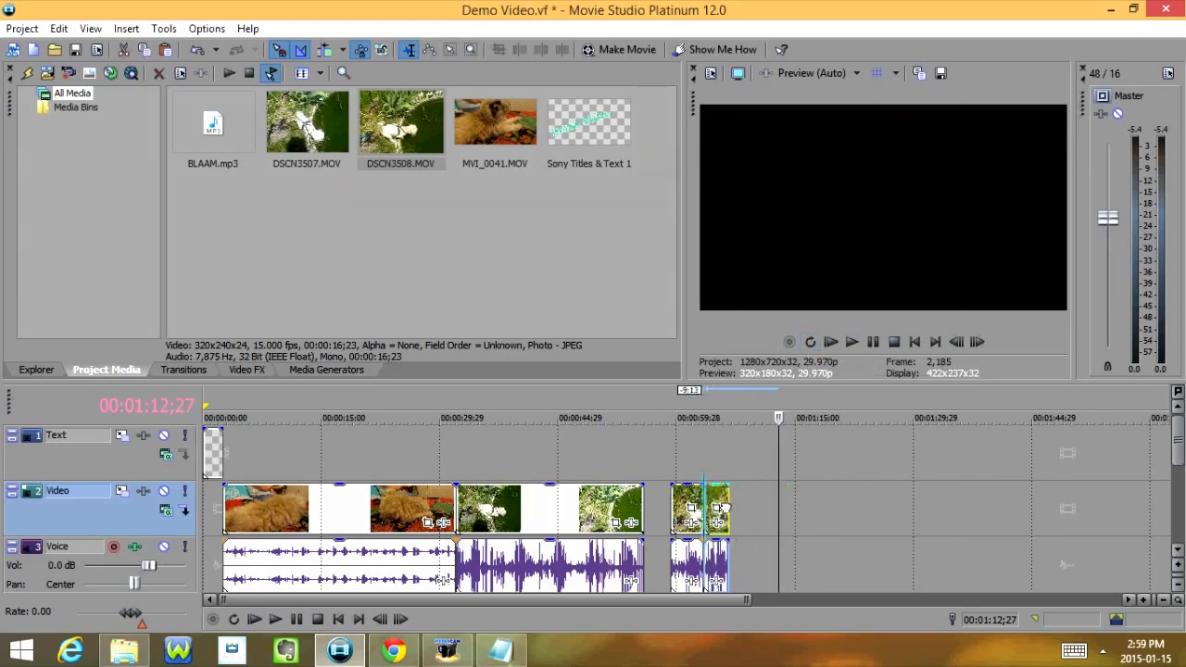
pyautogui.click(850, 342)
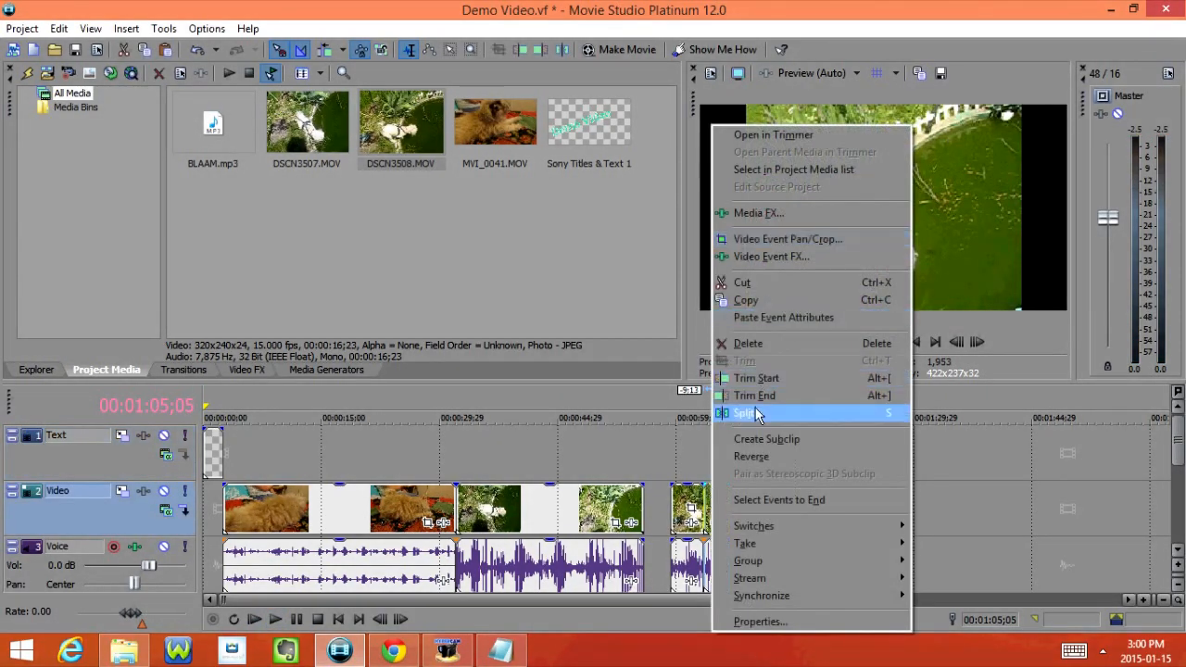
pyautogui.click(747, 413)
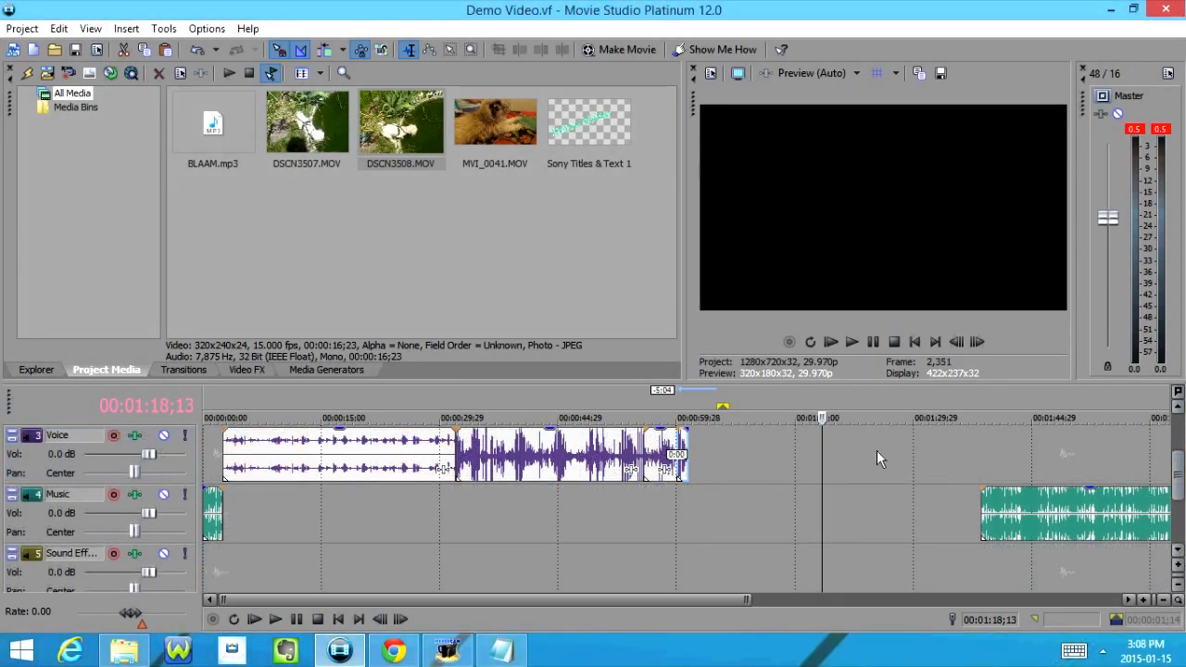
# - Drag the background music clip earlier on the Music track, then show Media Generators
pyautogui.click(1075, 514)
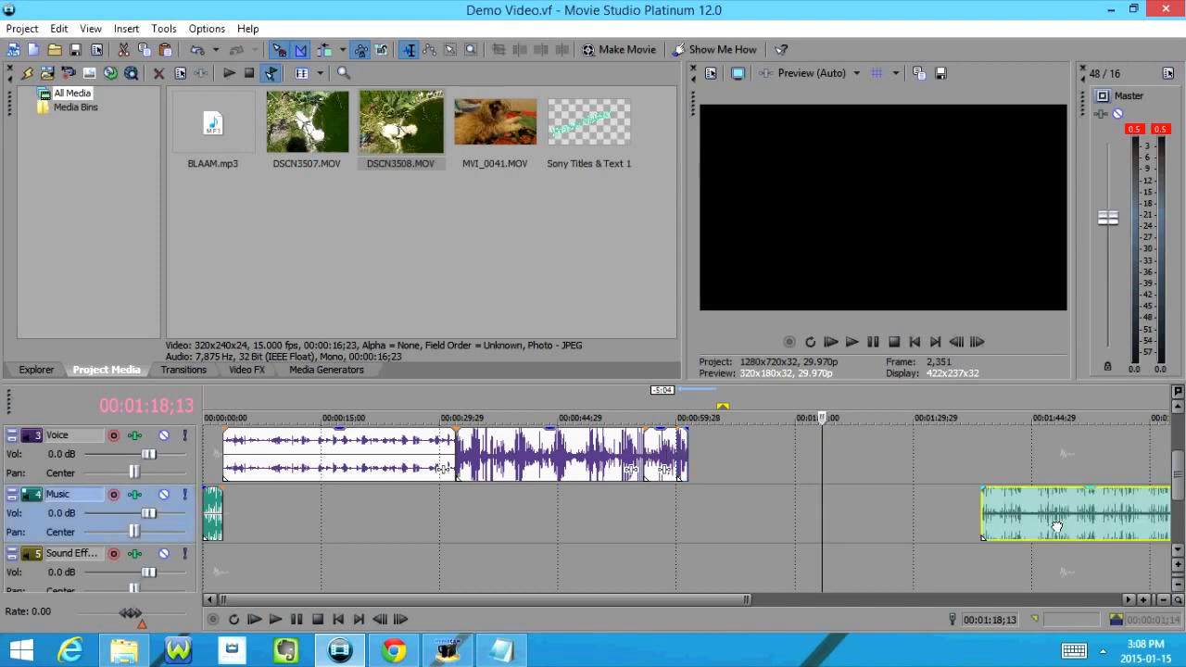
pyautogui.moveTo(1057, 525); pyautogui.dragTo(793, 526)
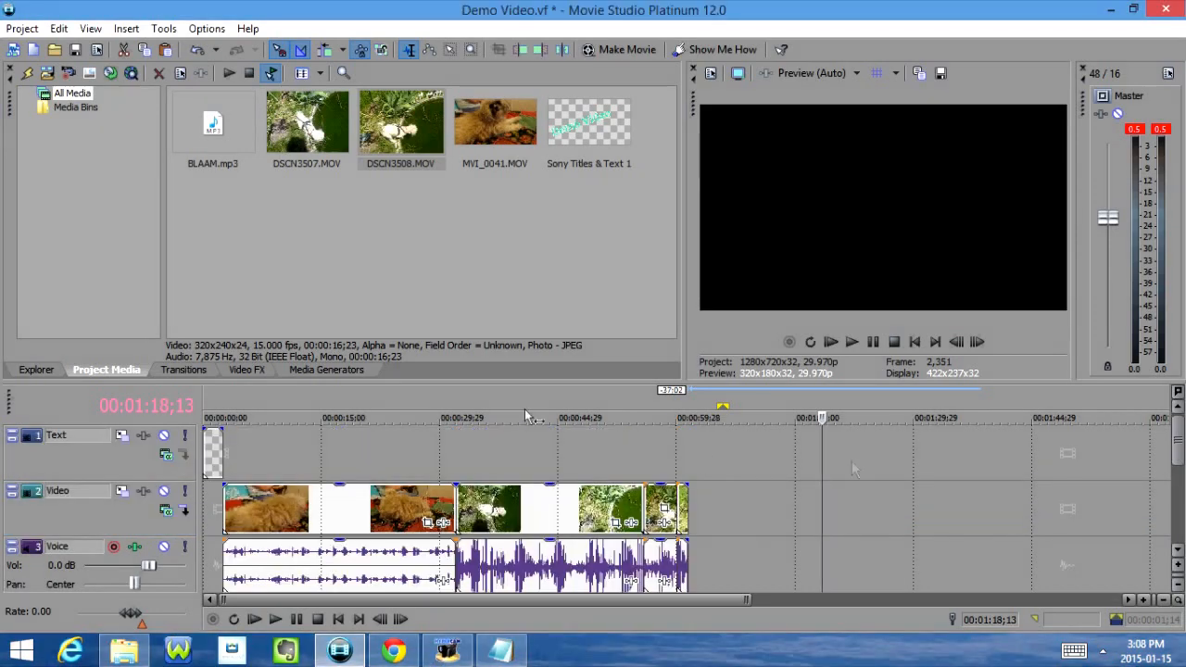
pyautogui.click(326, 369)
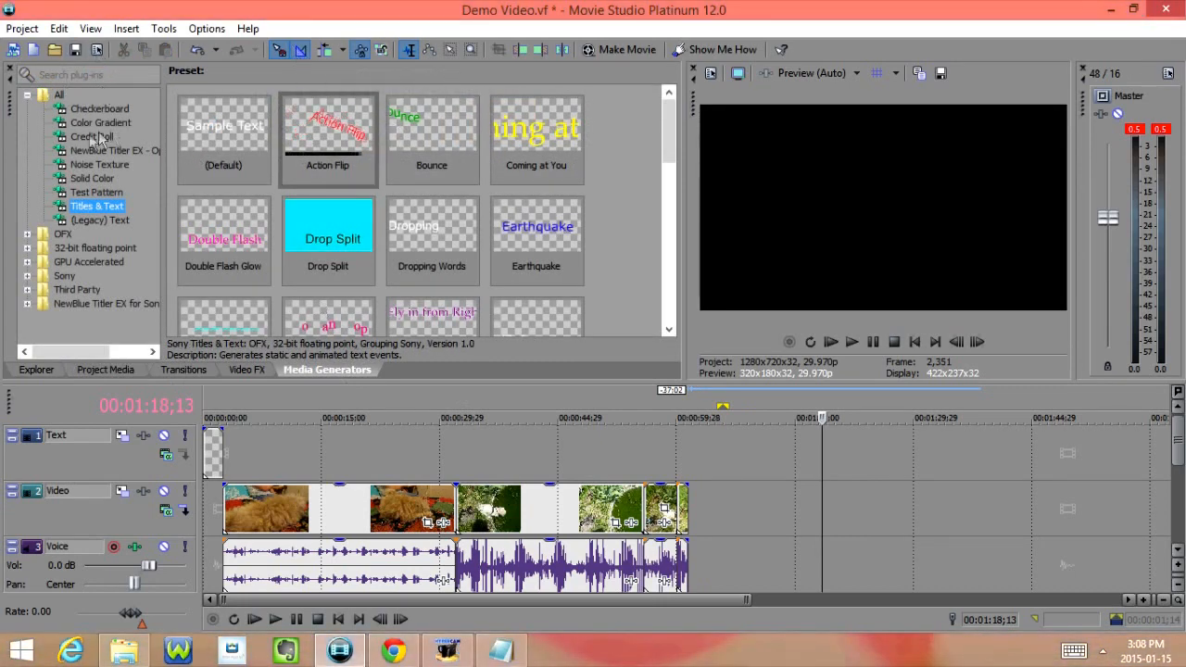
pyautogui.click(91, 136)
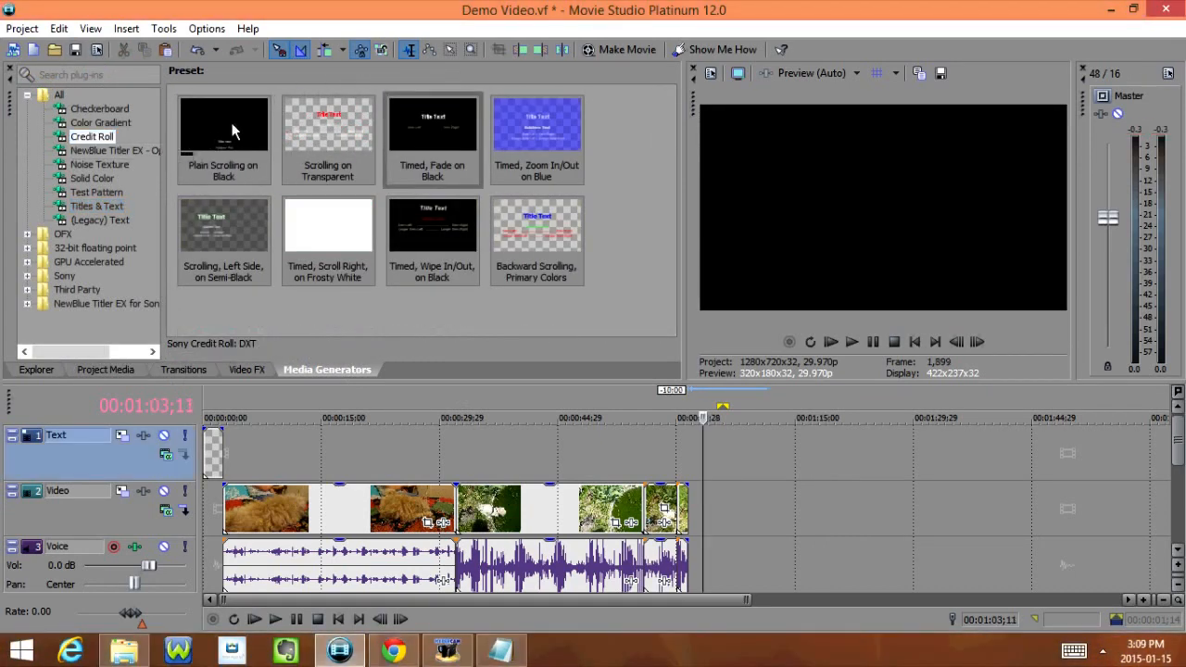
pyautogui.doubleClick(223, 125)
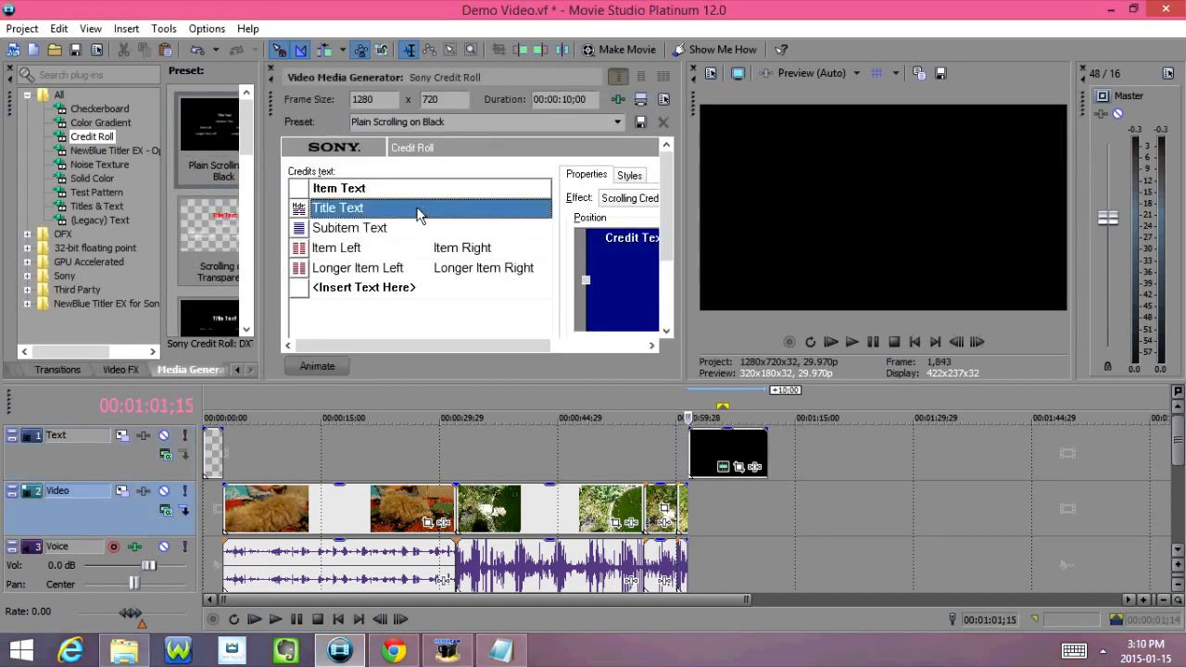
pyautogui.write('Directed By :')
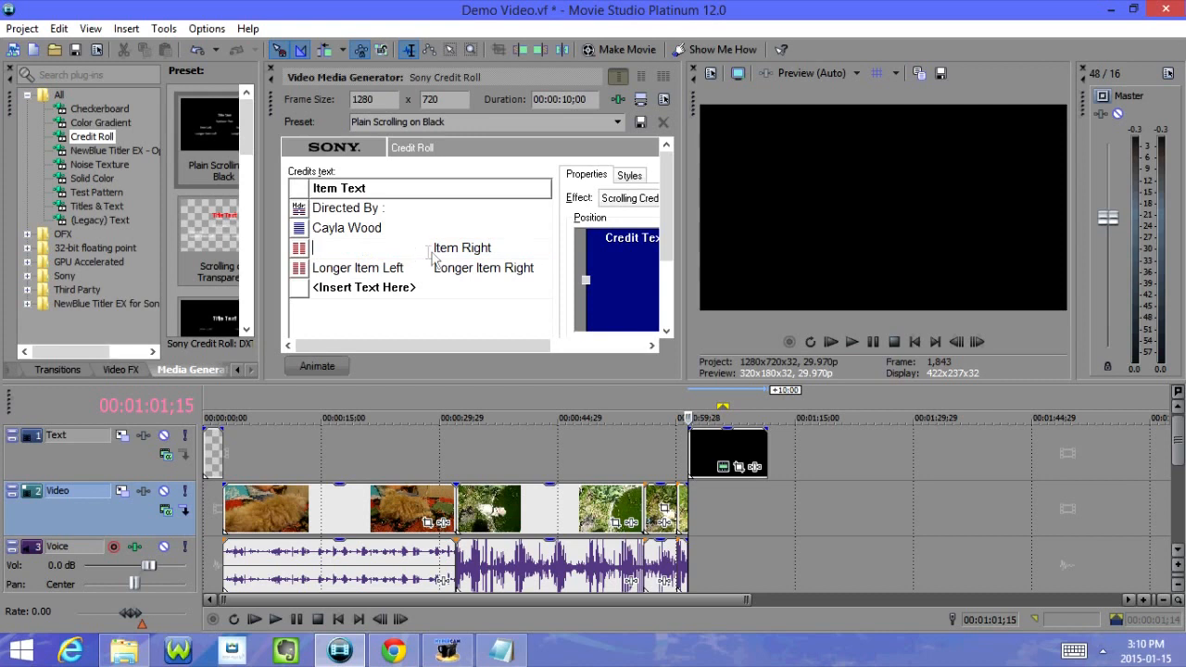
pyautogui.click(462, 247)
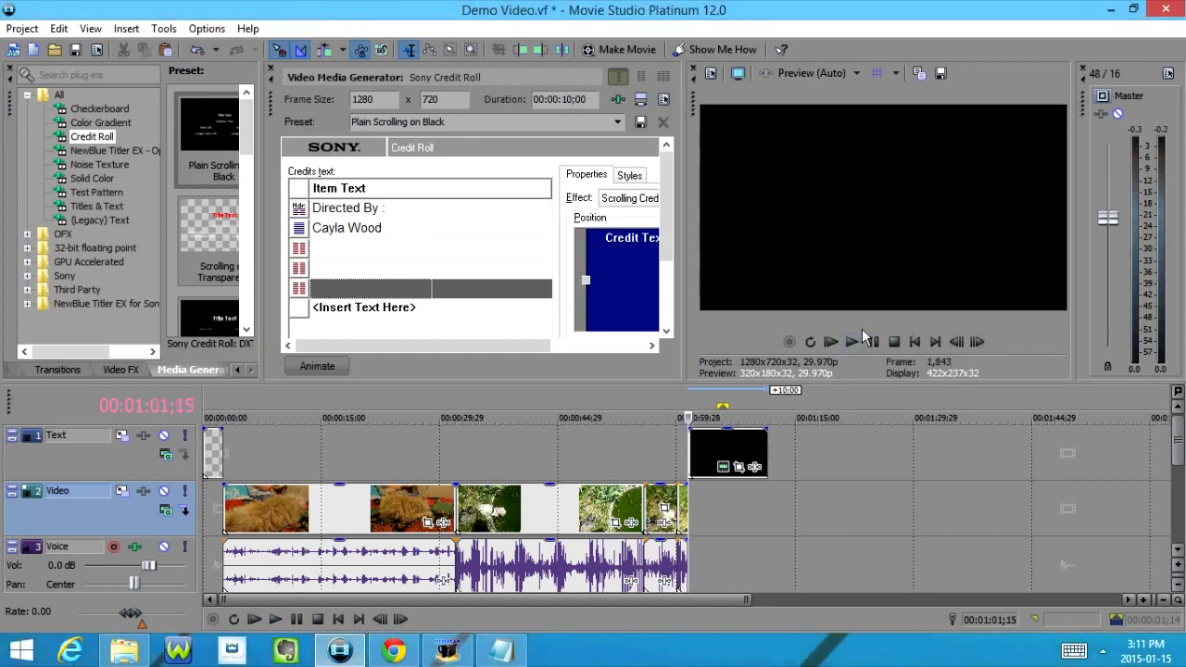
# - Trim the music clip's end to about 1:09, just after the credits start
pyautogui.rightClick(727, 454)
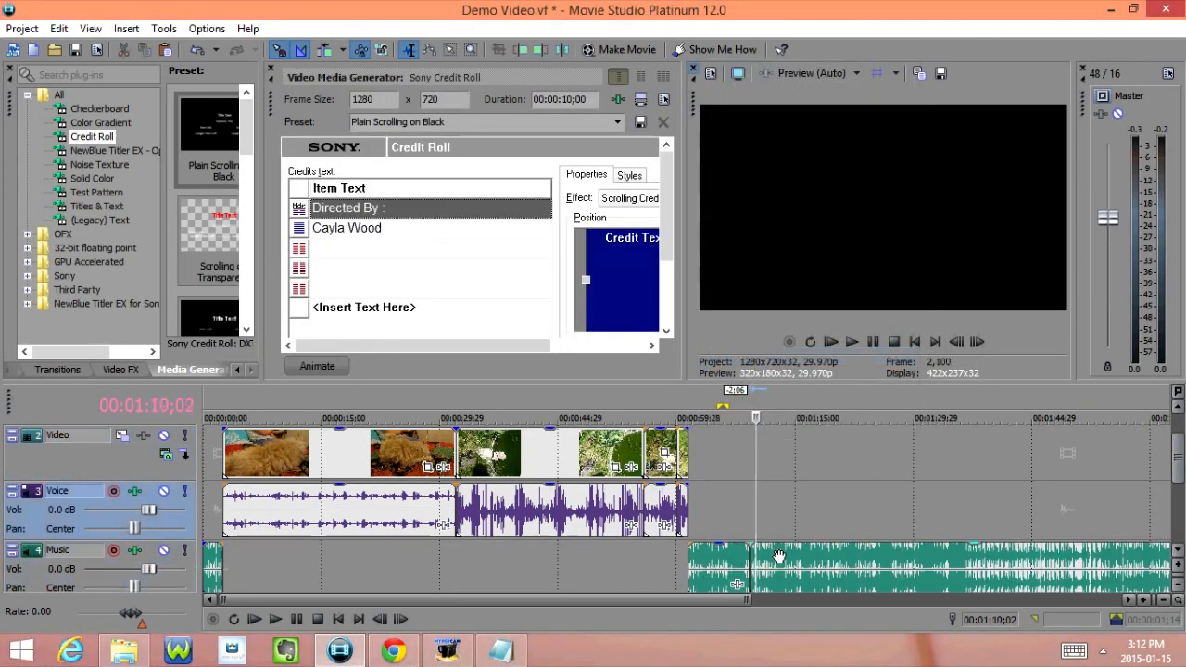
pyautogui.rightClick(779, 556)
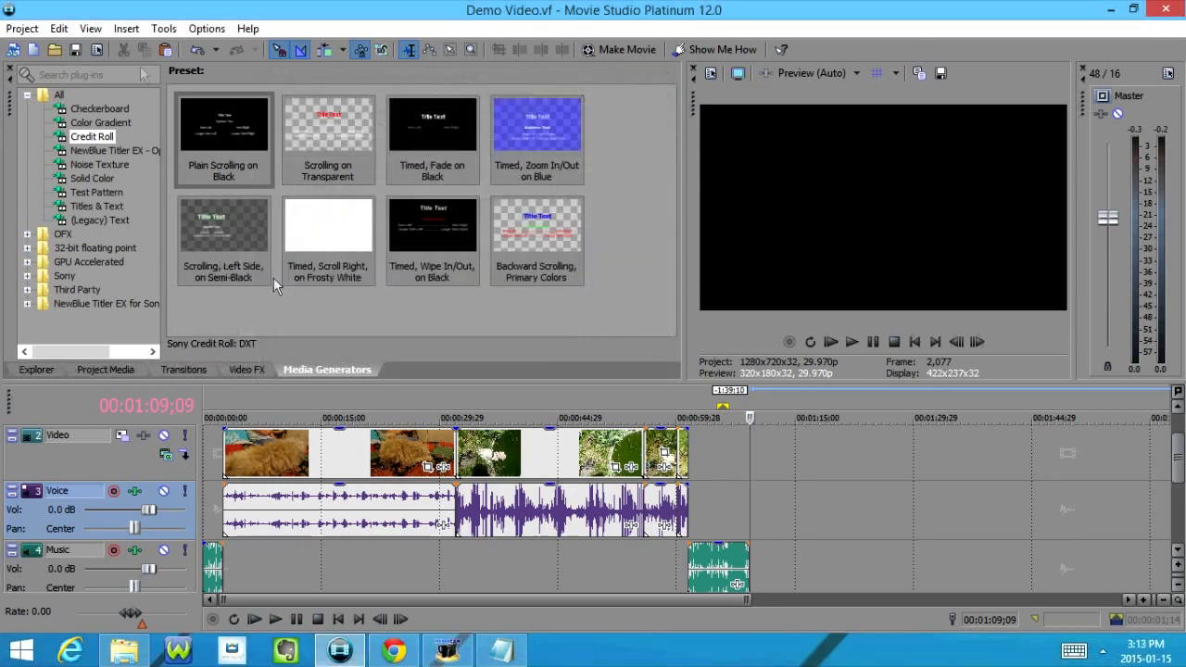
# - Start Project > Make Movie and choose saving it to the hard drive
pyautogui.click(21, 28)
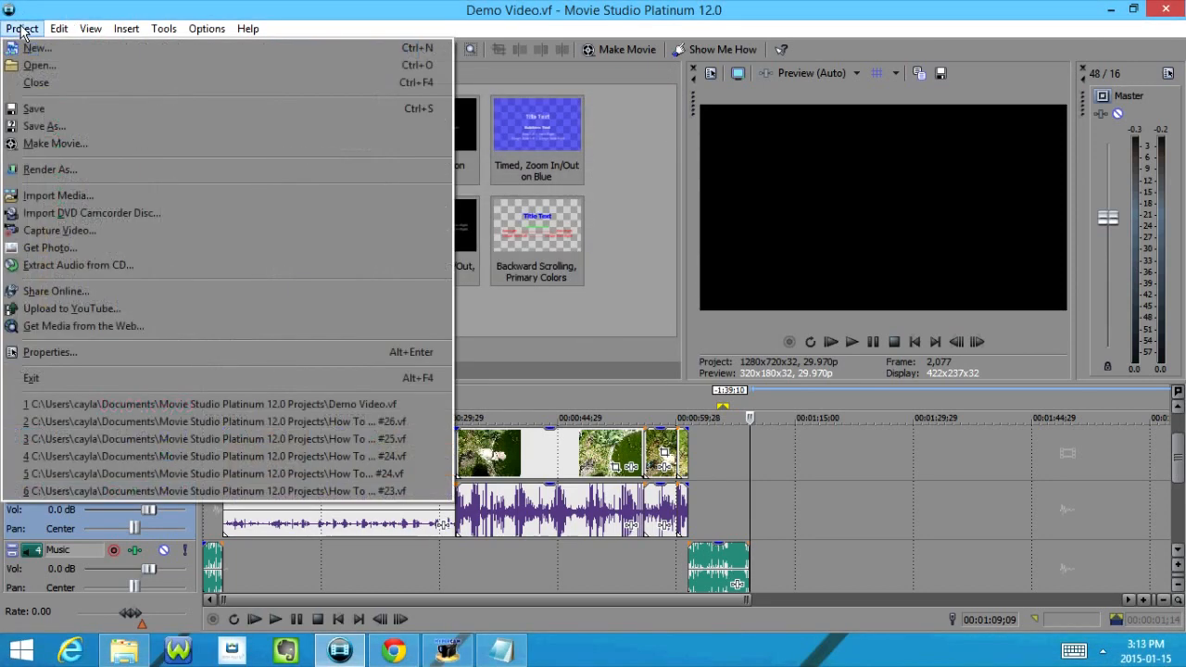
pyautogui.moveTo(74, 150)
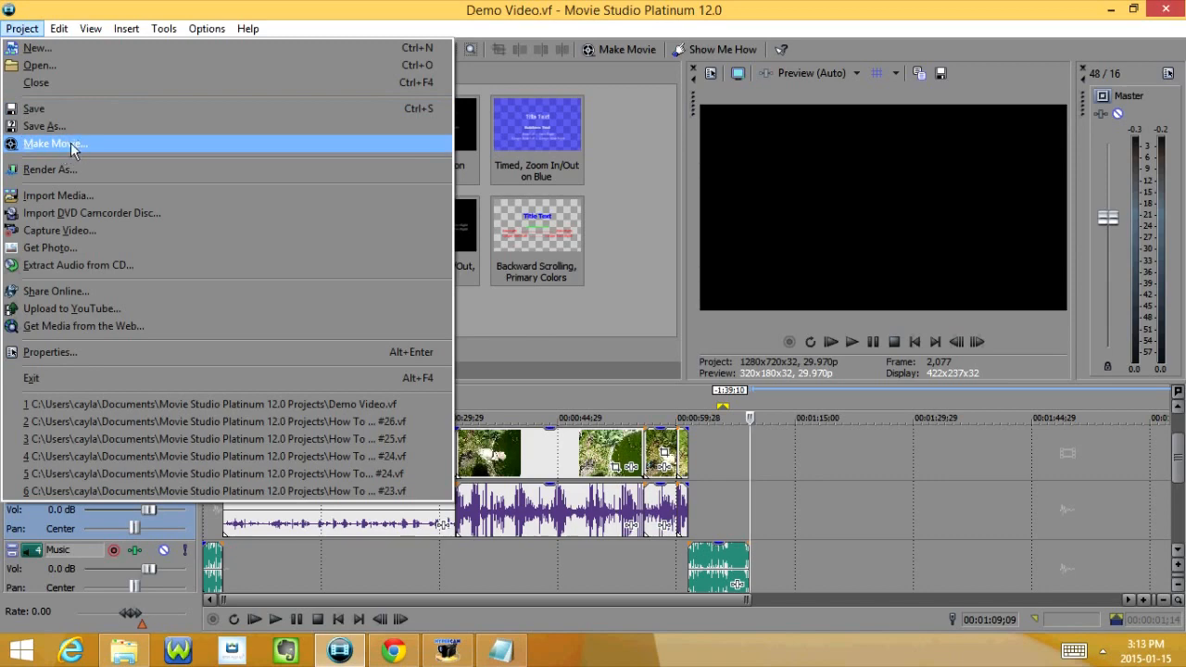
pyautogui.click(53, 144)
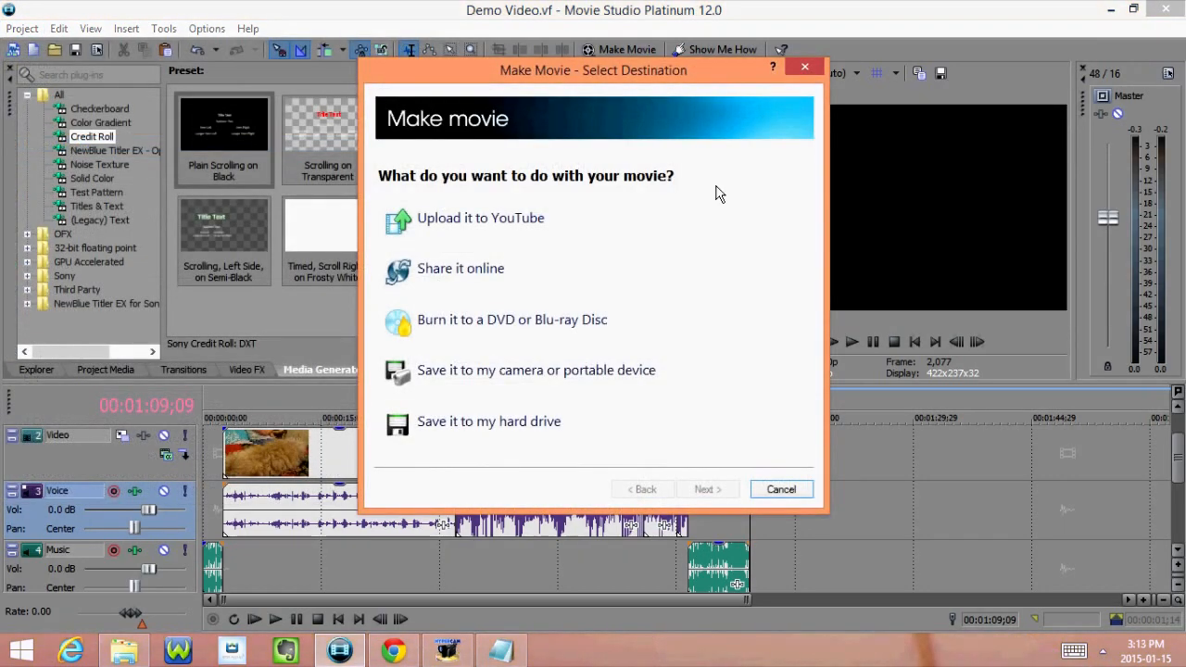
pyautogui.moveTo(550, 169)
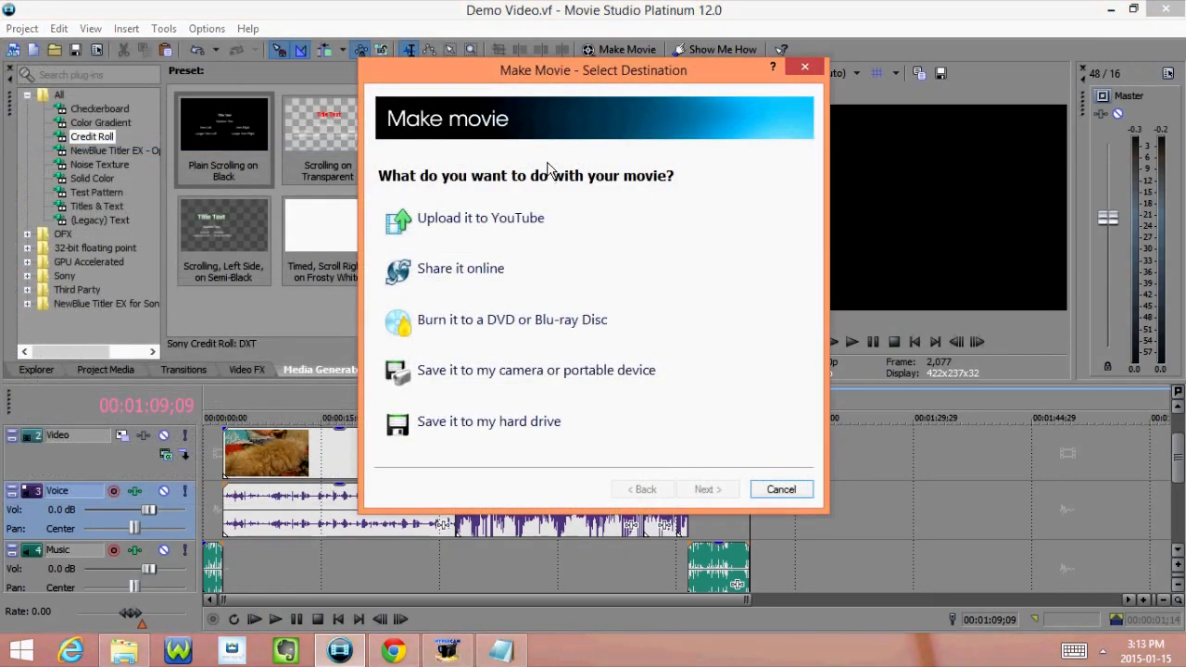
pyautogui.moveTo(645, 233)
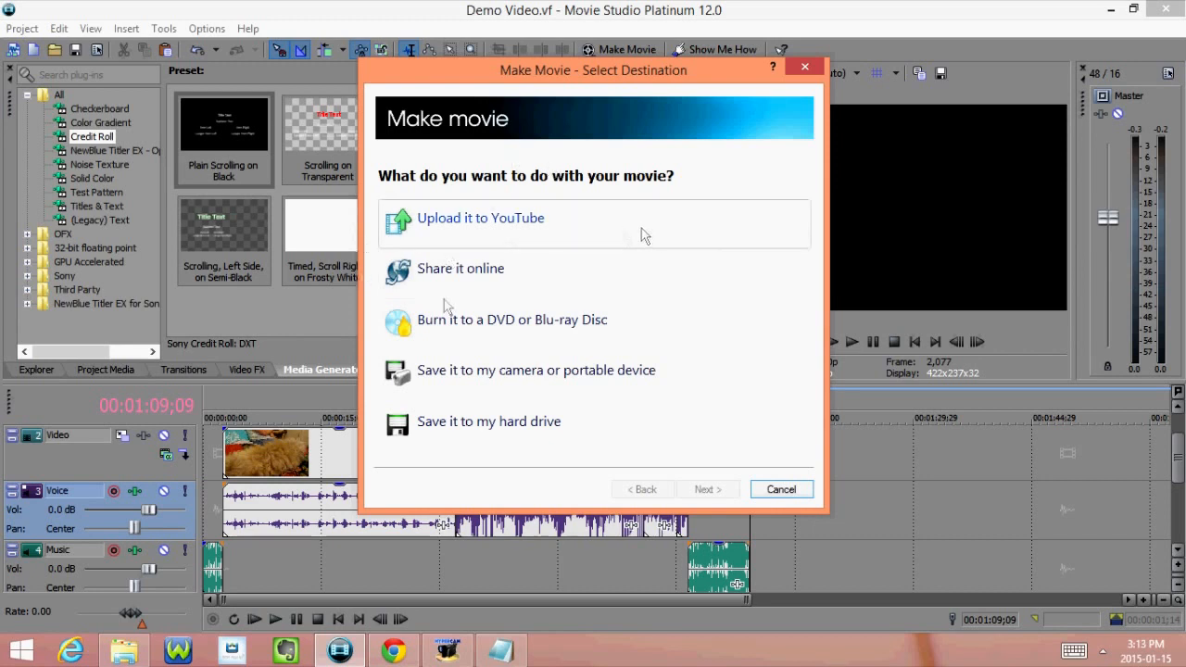
pyautogui.moveTo(500, 334)
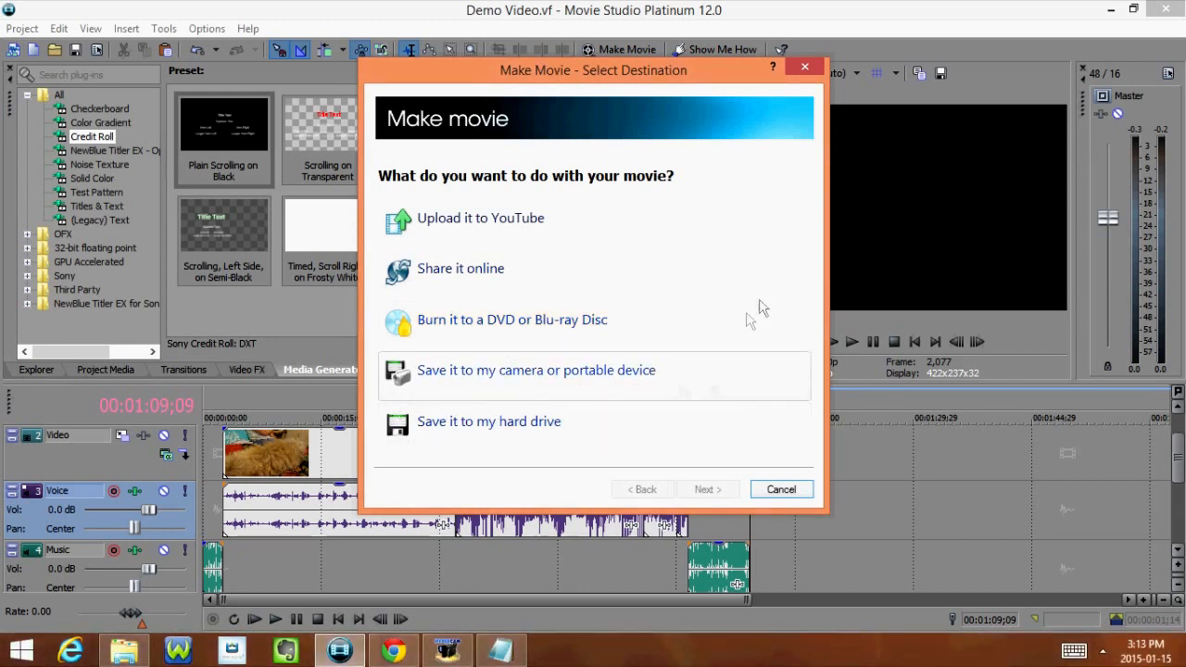
pyautogui.moveTo(510, 427)
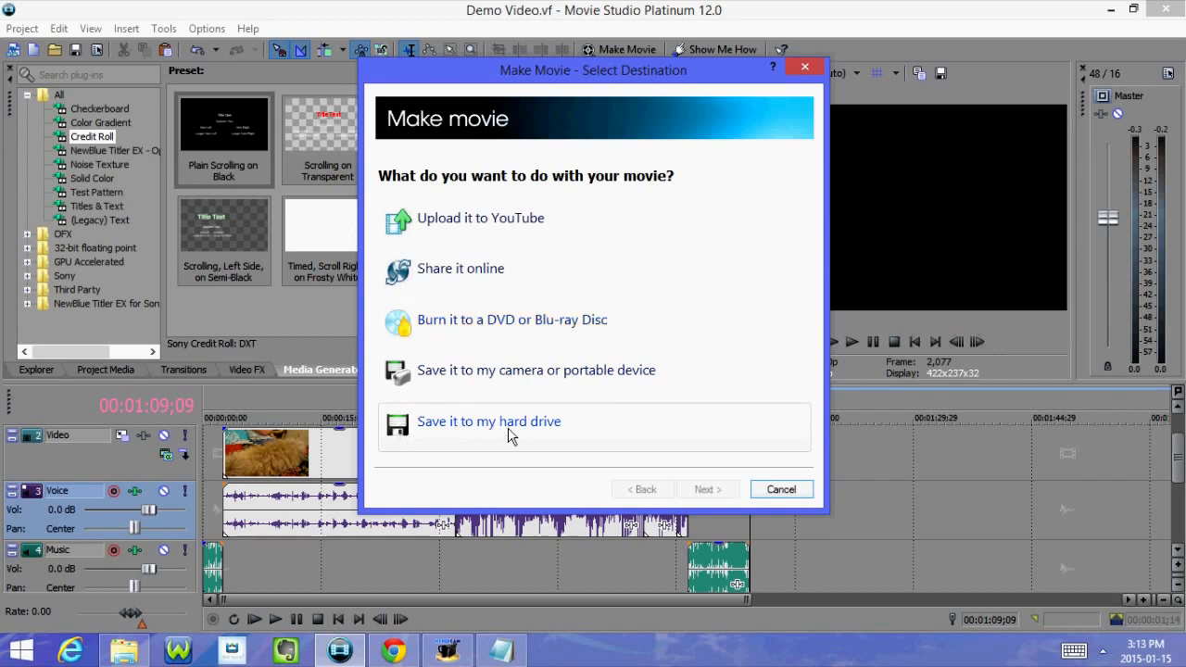
pyautogui.click(781, 488)
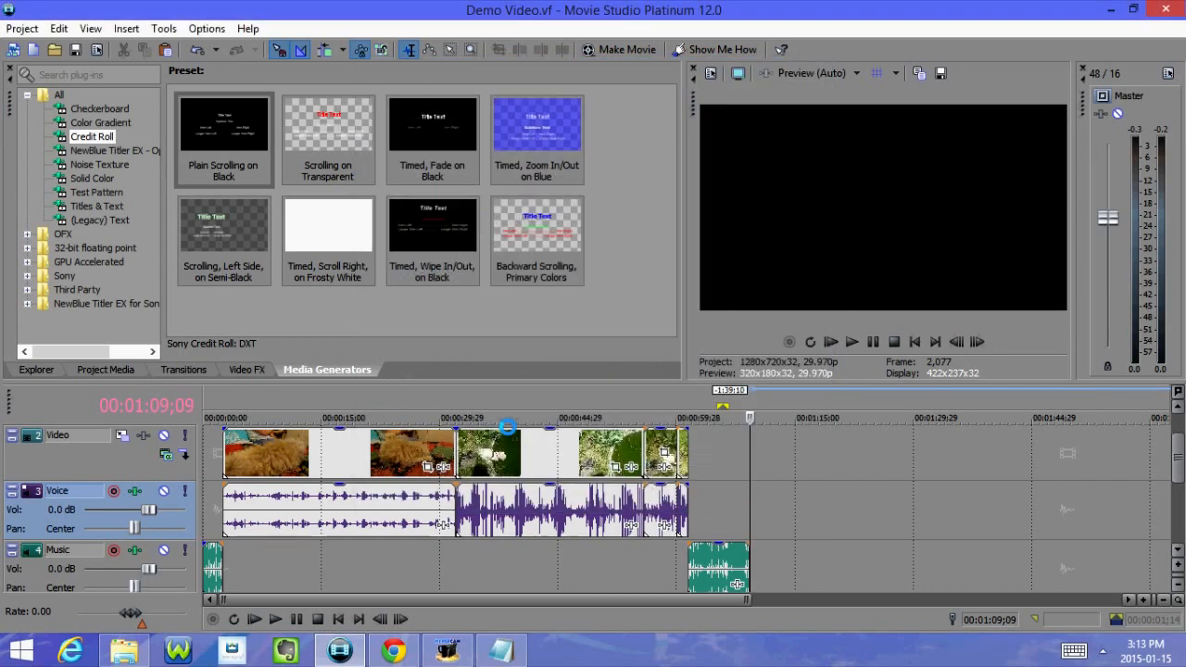
# - Render Demo Video.mp4 to the Projects folder in Internet 1280x720-30p format
pyautogui.click(619, 50)
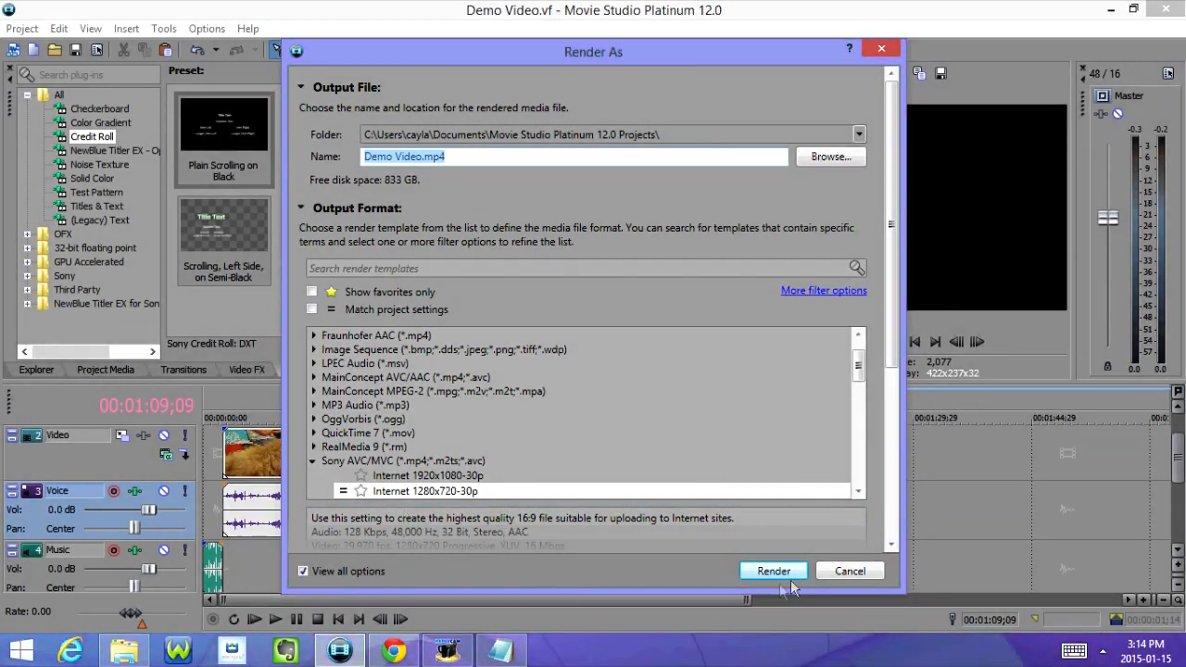
pyautogui.click(773, 571)
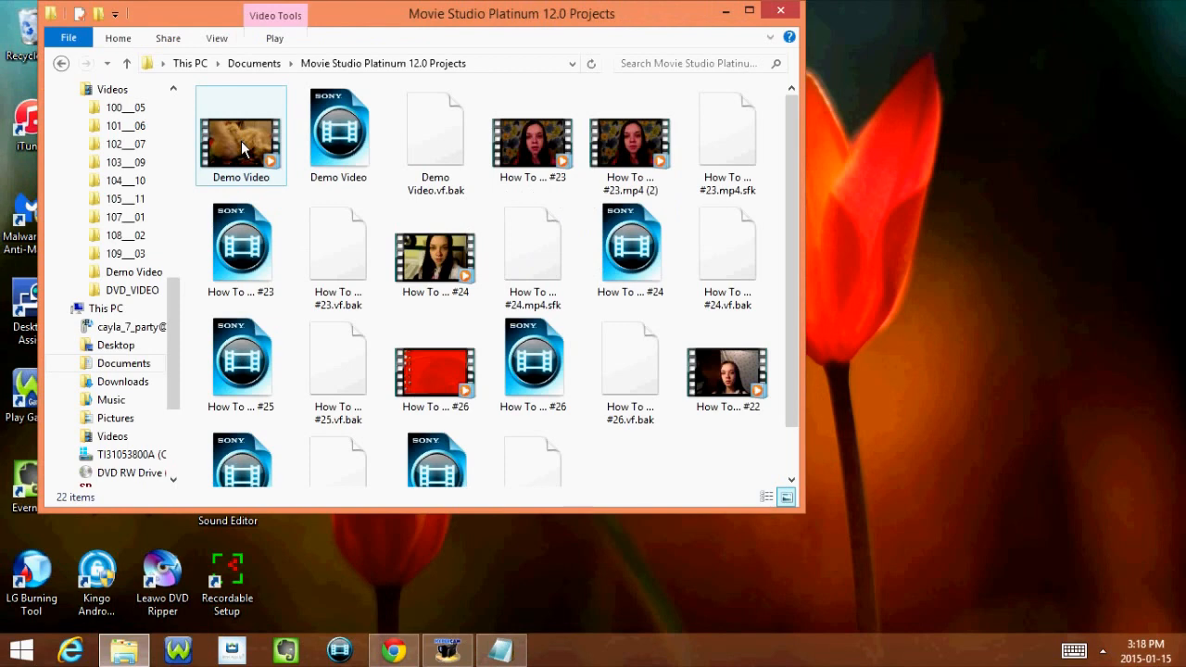
# - Play the rendered Demo Video MP4 from the Projects folder
pyautogui.click(338, 129)
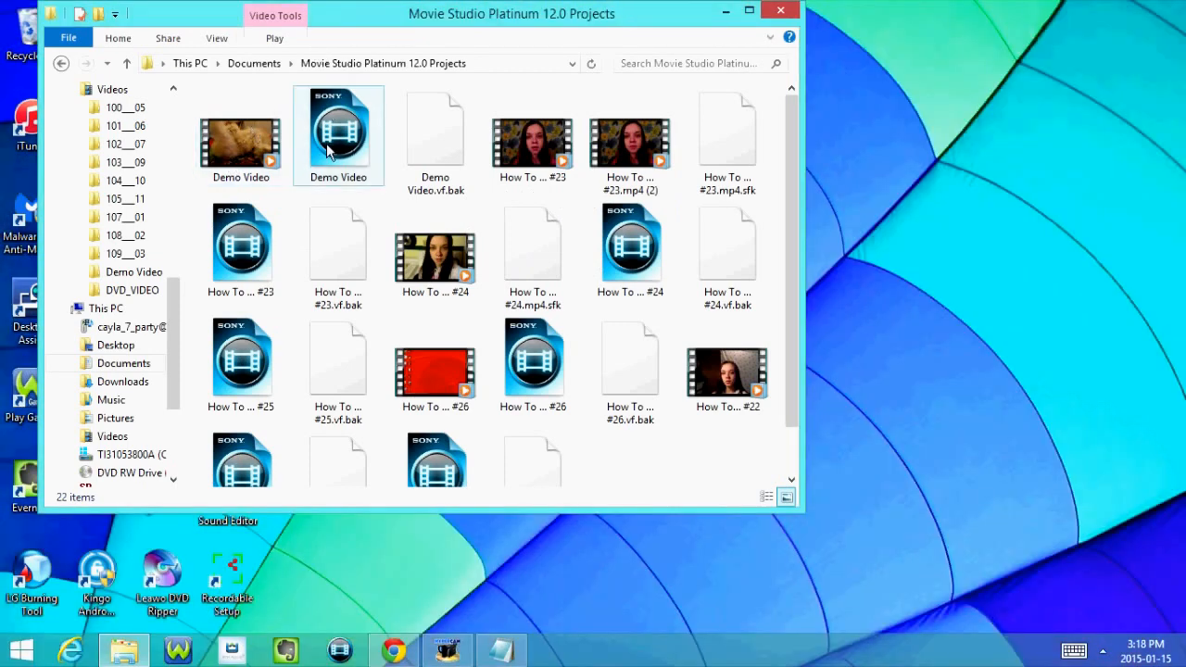
pyautogui.moveTo(339, 134)
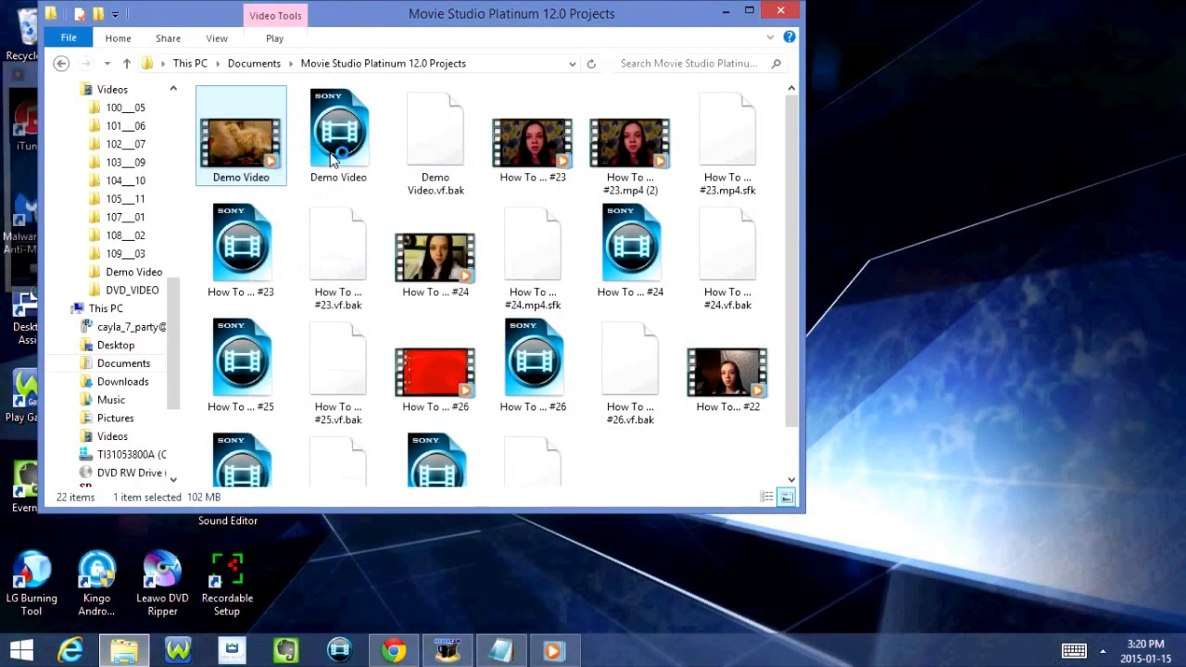
pyautogui.doubleClick(241, 135)
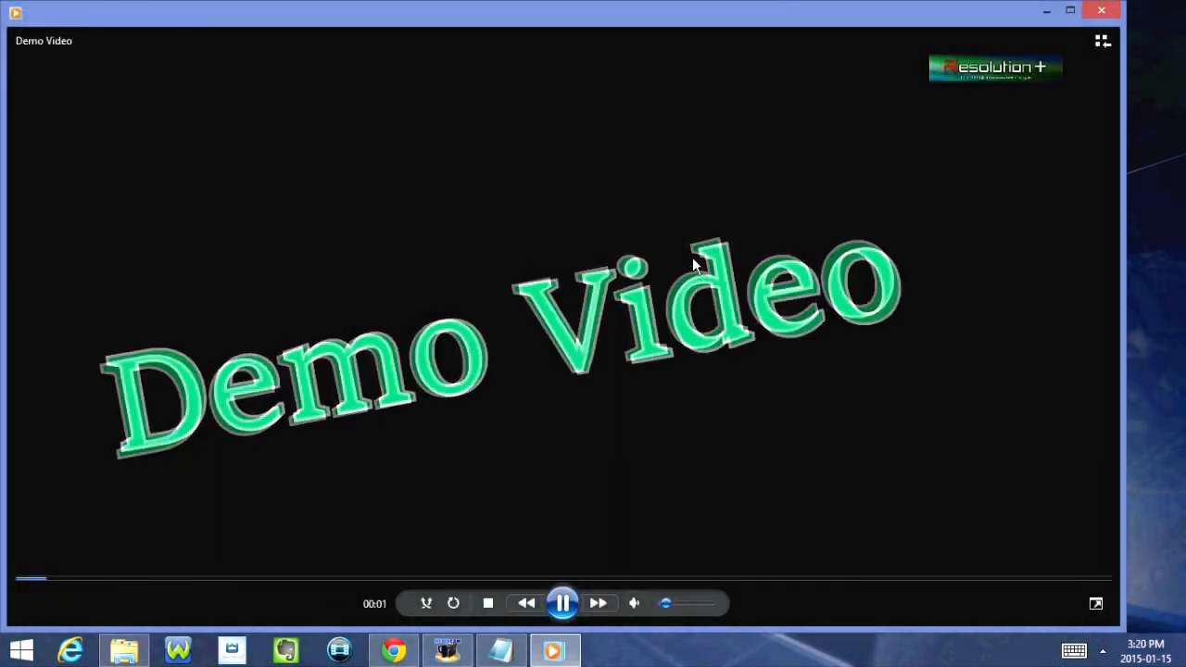